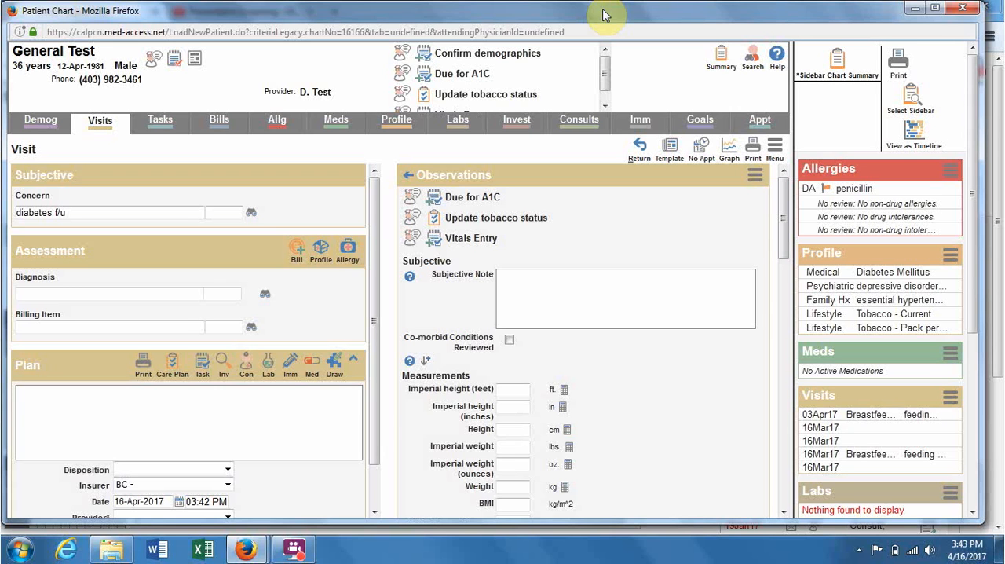
mouse_move(688, 96)
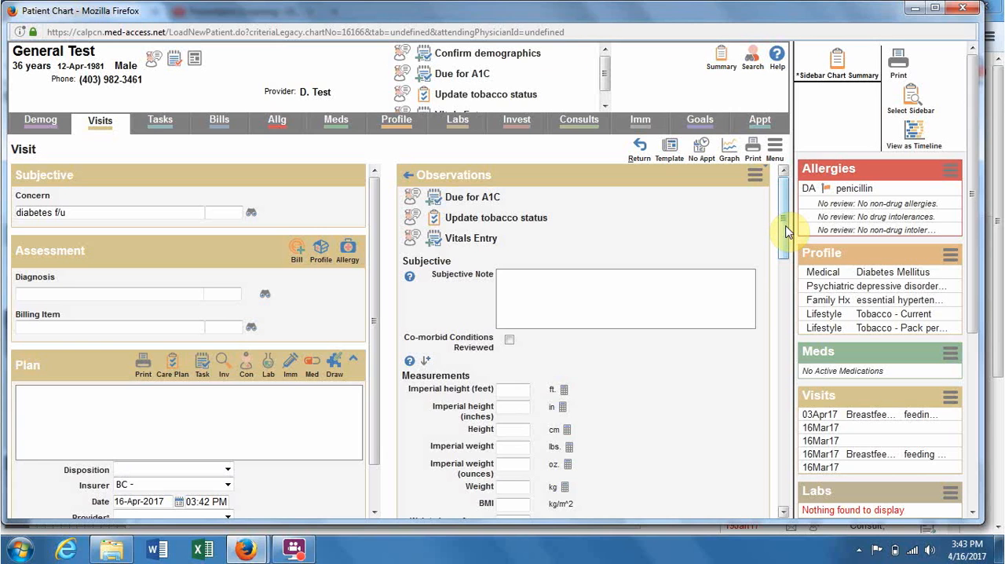
- Close the patient chart and leave the page without saving the visit note
scroll(down, 3)
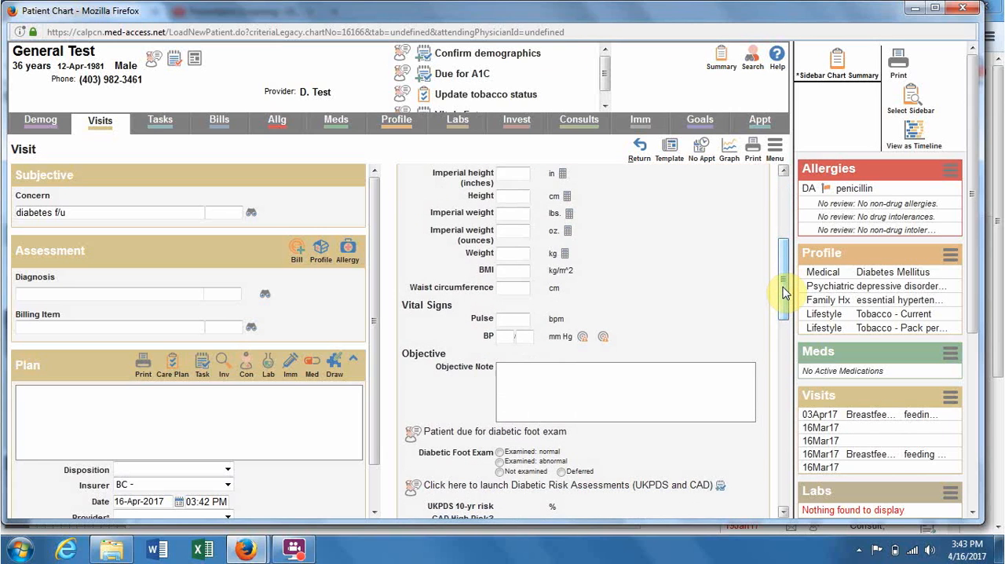
scroll(down, 3)
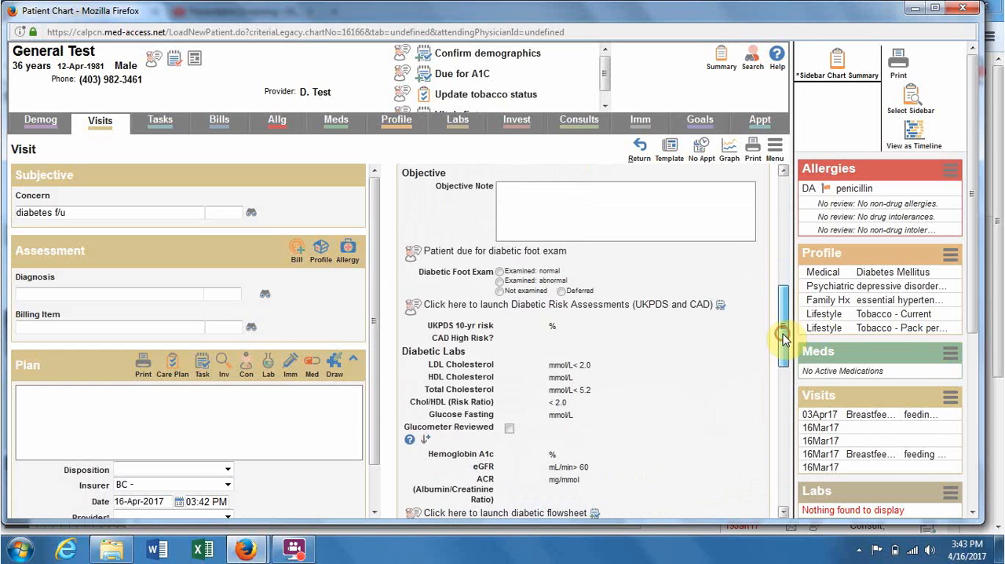
click(500, 270)
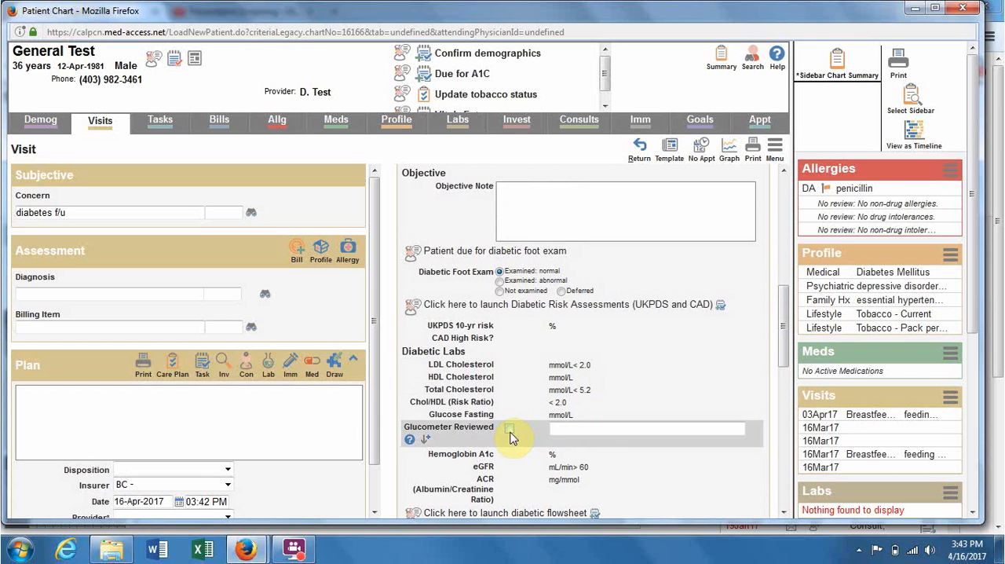
click(509, 427)
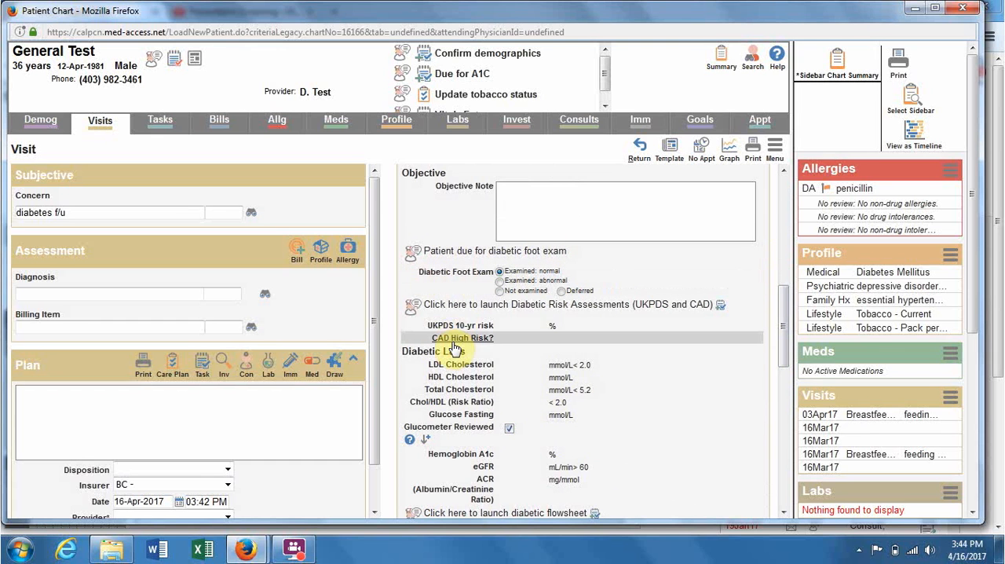
mouse_move(457, 350)
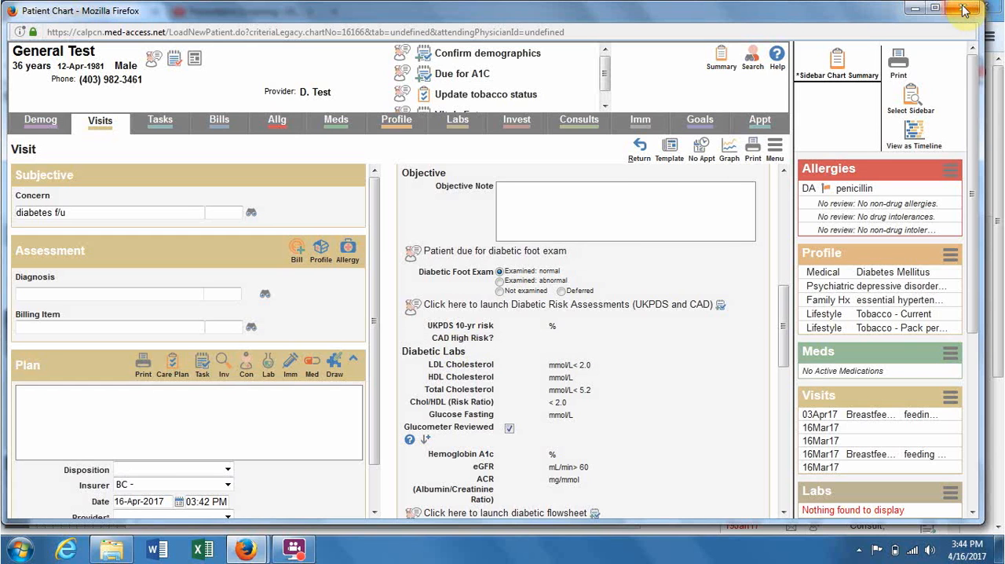
click(964, 9)
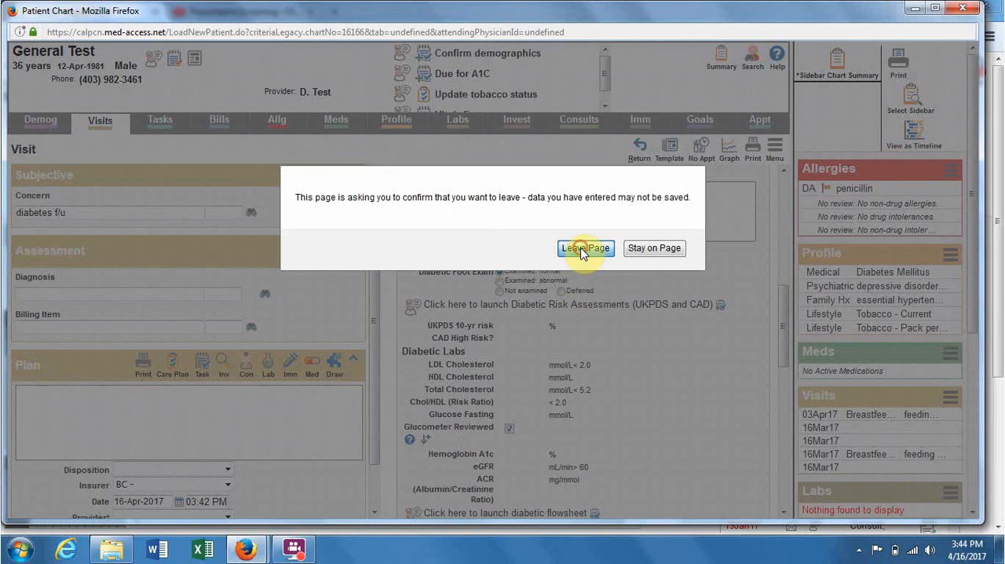
click(586, 249)
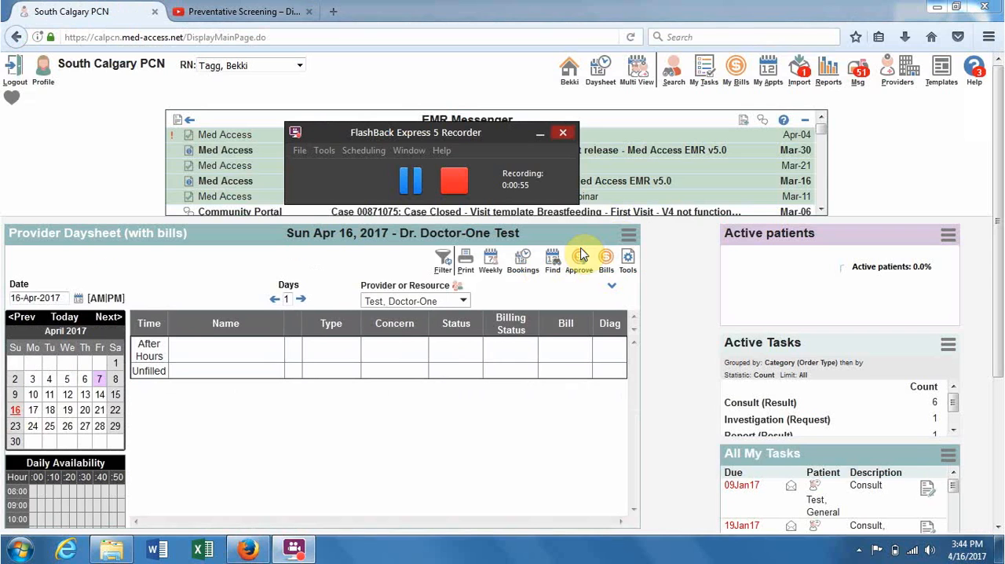
mouse_move(679, 347)
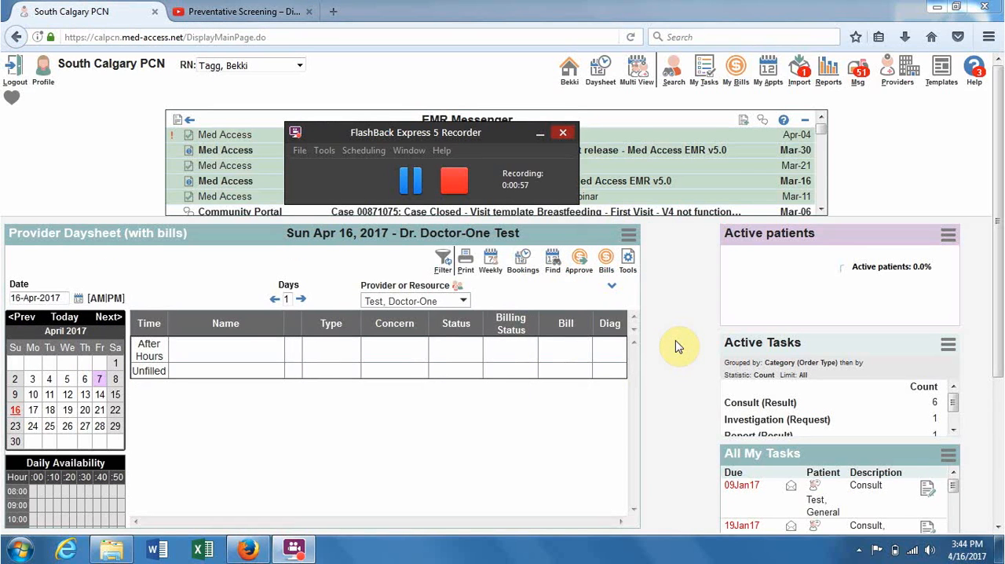
mouse_move(936, 104)
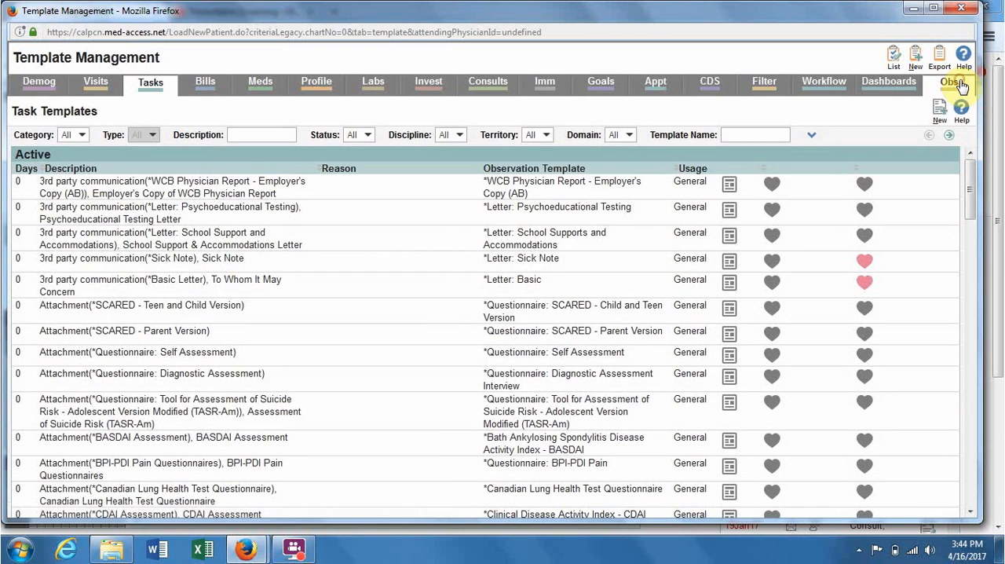
- Show the observation types and filter them by the name 'tobacco'
click(961, 82)
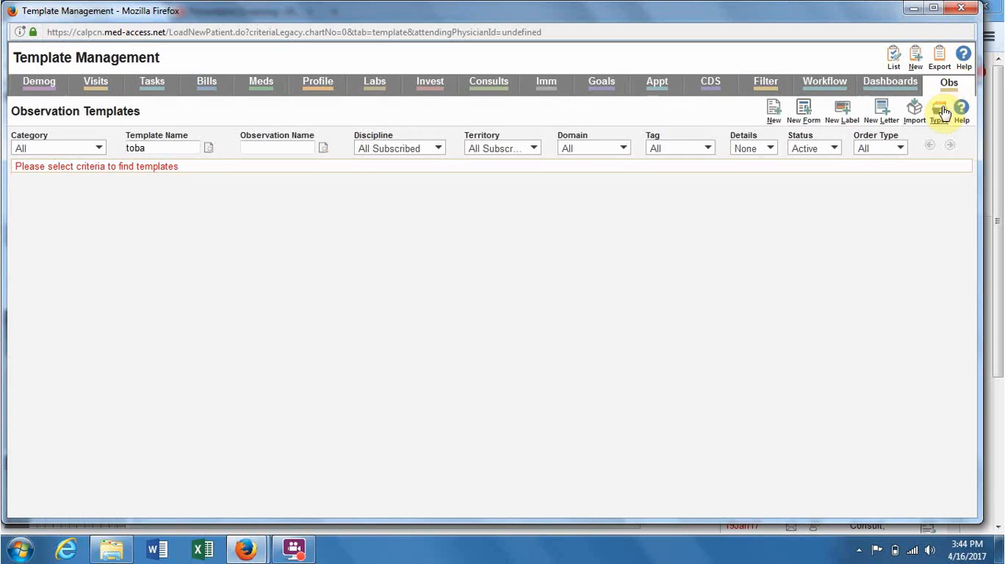
mouse_move(937, 109)
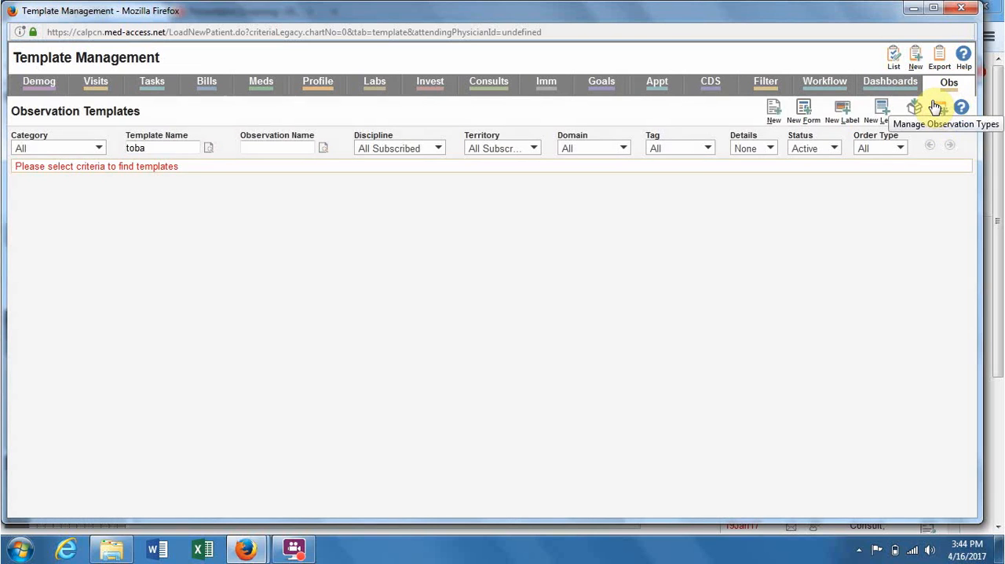
click(928, 107)
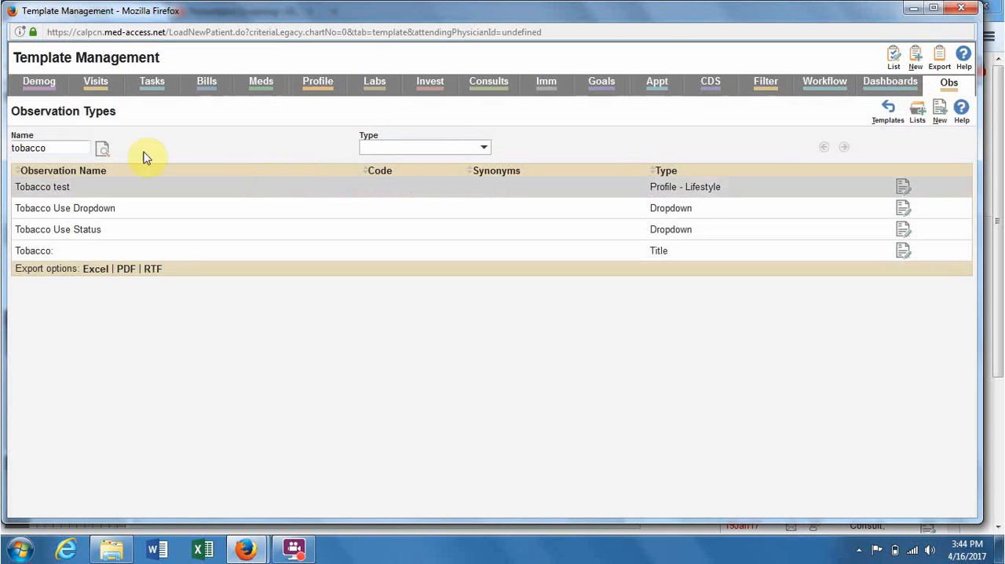
click(50, 148)
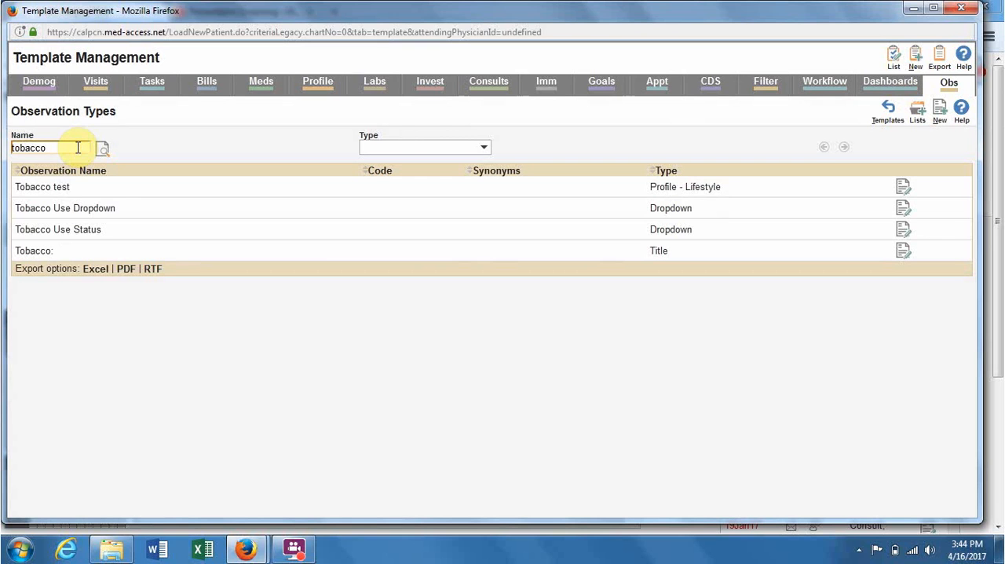
mouse_move(581, 284)
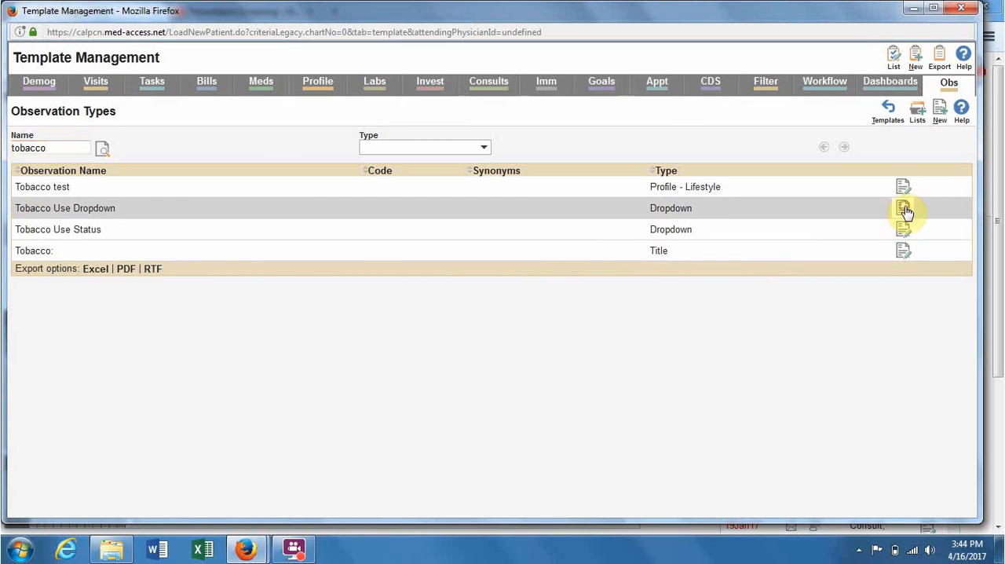
- Review Tobacco Use Dropdown's Dropdown data type and linked managed list, then close it
click(902, 208)
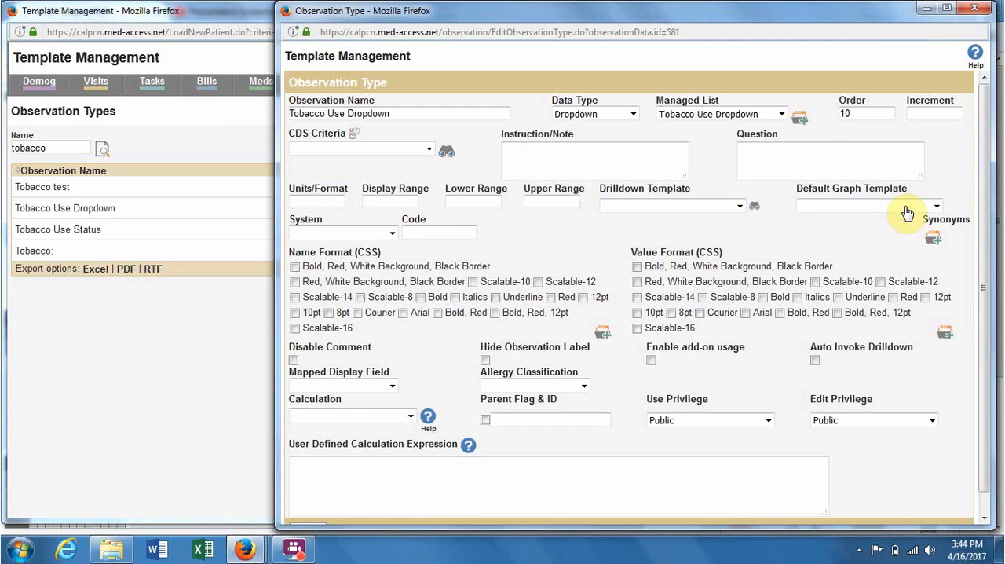
mouse_move(348, 283)
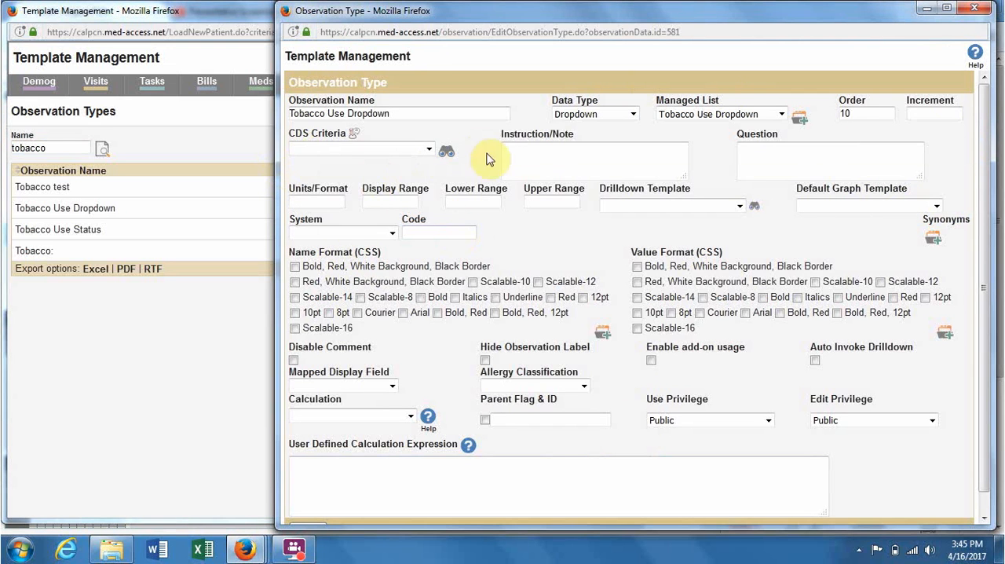
click(396, 113)
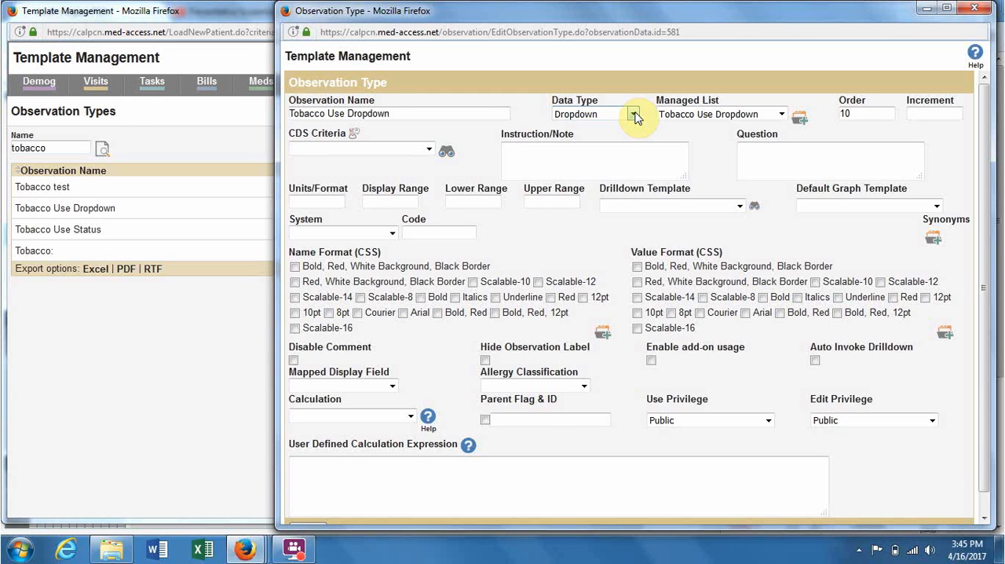
click(634, 113)
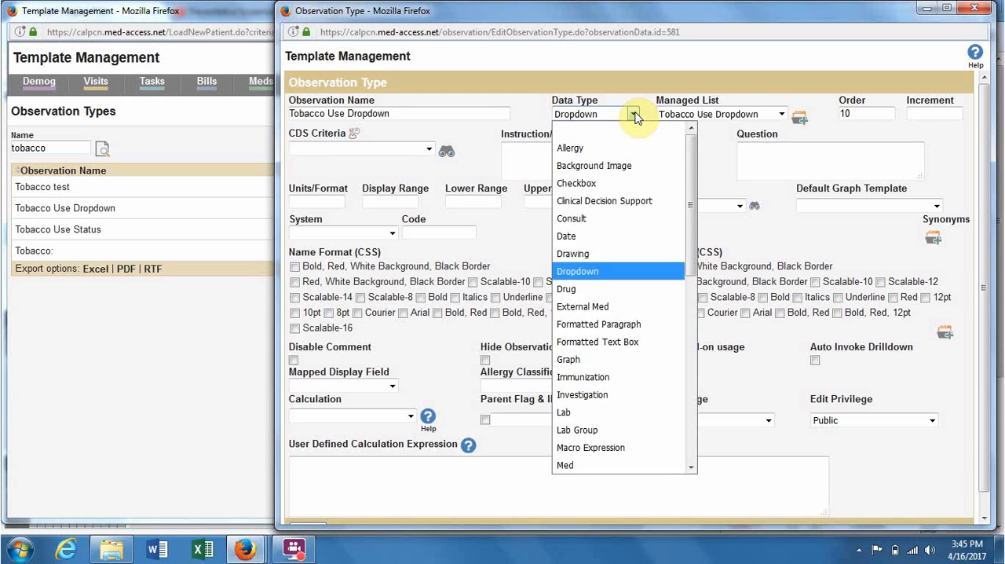
mouse_move(611, 247)
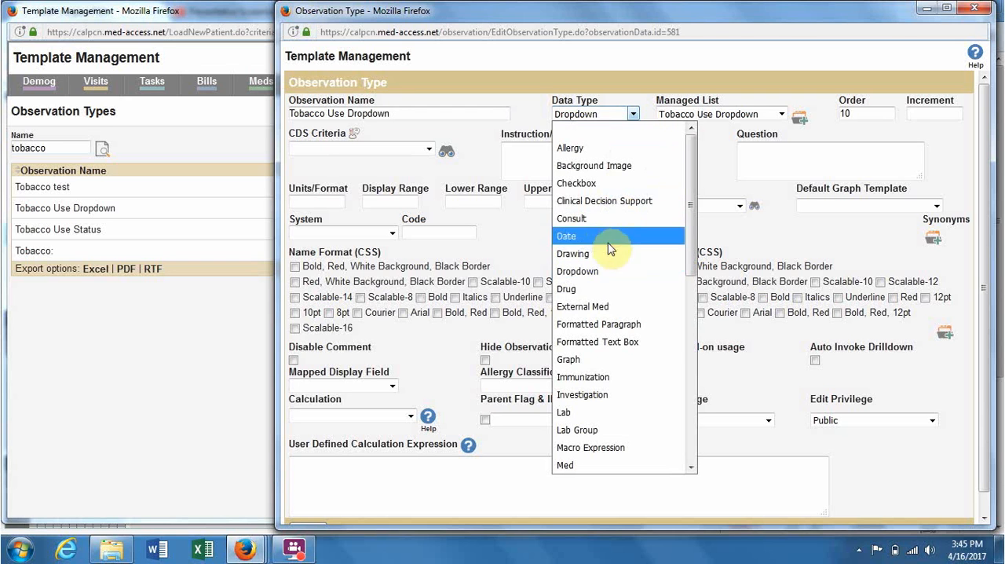
click(579, 270)
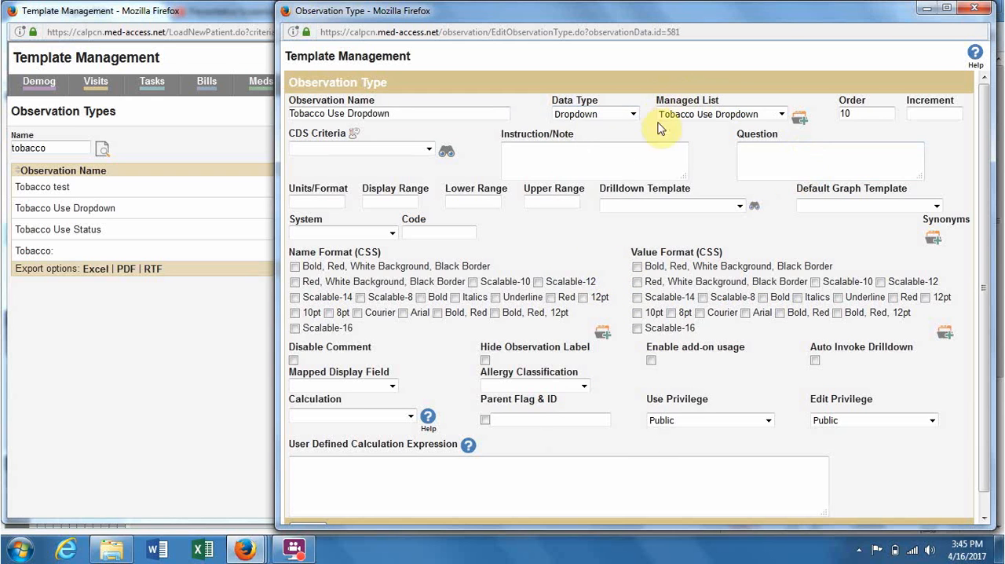
mouse_move(730, 104)
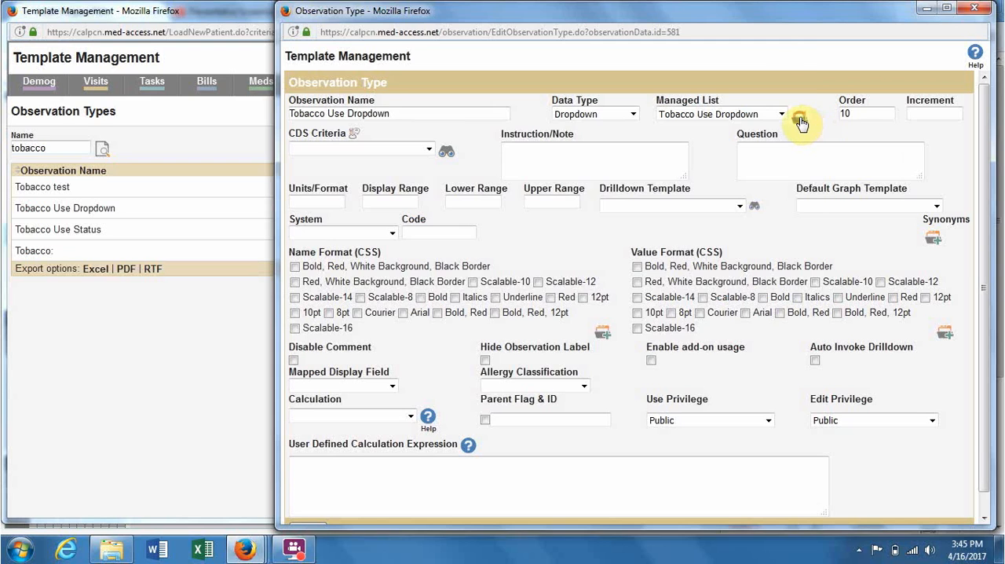
click(801, 123)
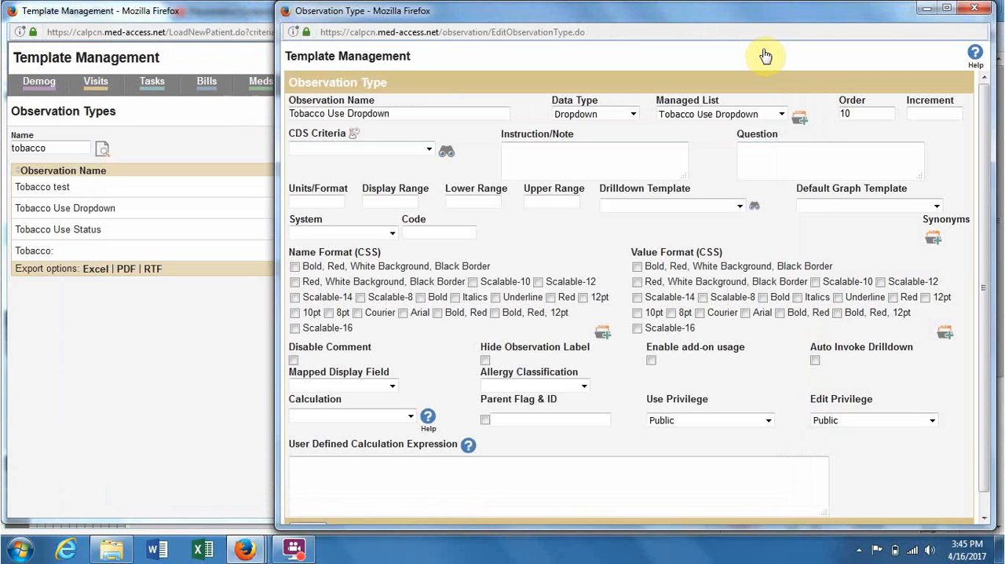
mouse_move(829, 135)
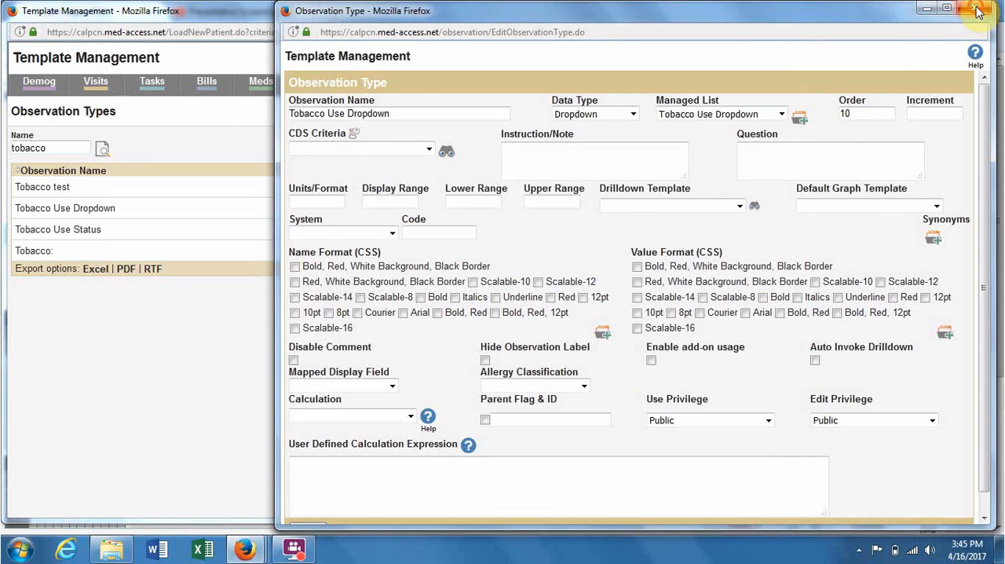
click(993, 10)
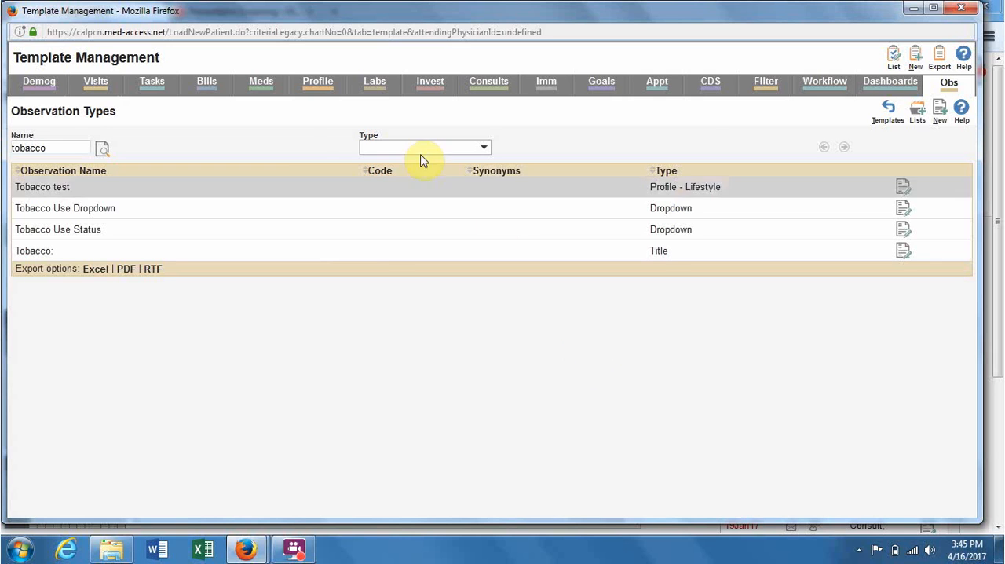
mouse_move(465, 326)
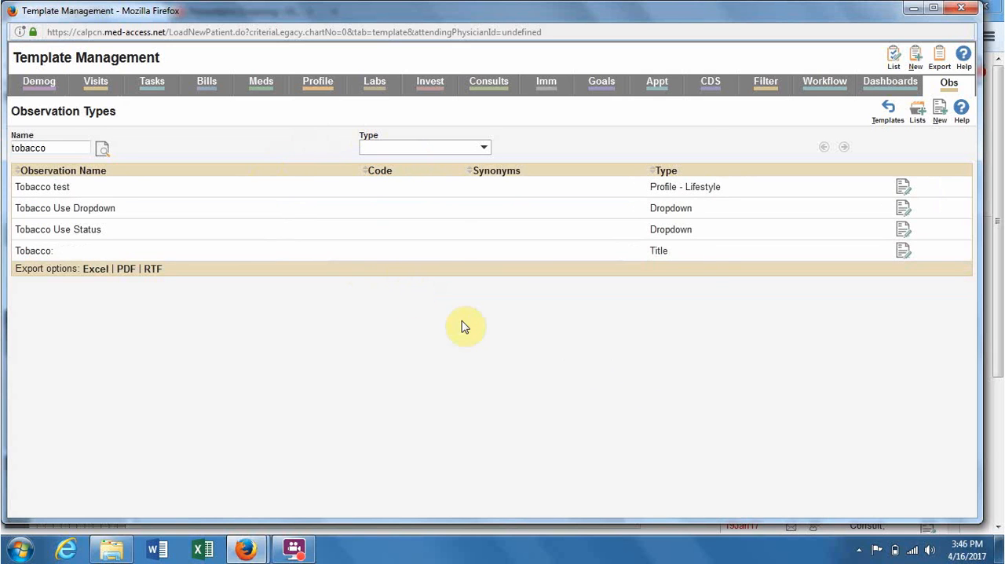
mouse_move(917, 110)
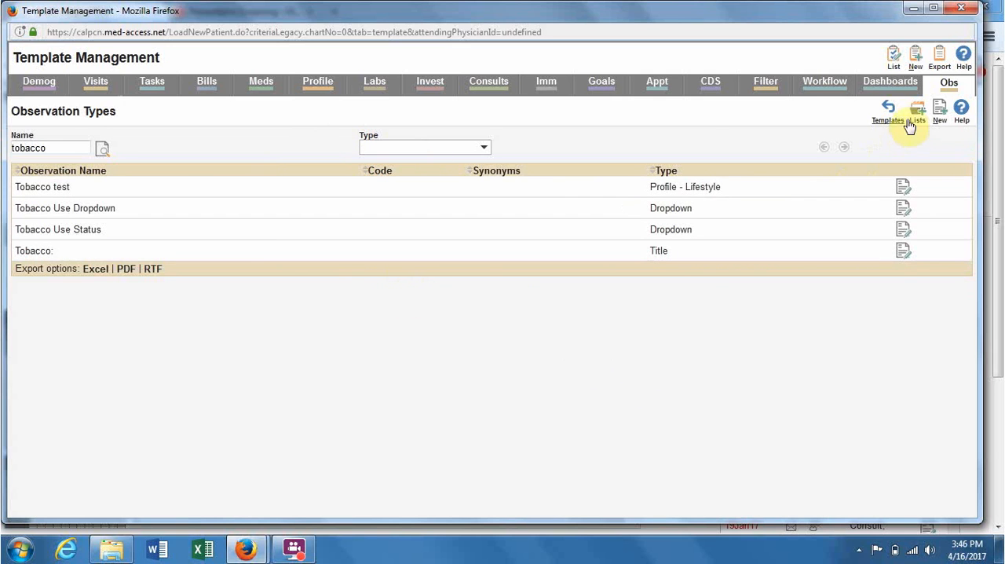
- Bring up Managed Lists Management from the observation types toolbar
click(911, 107)
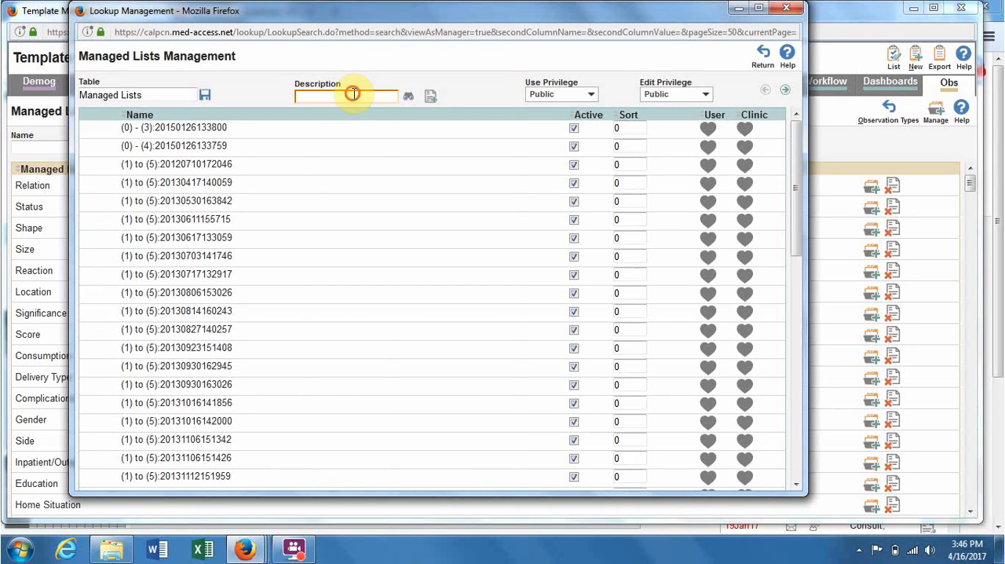
- Save a new managed list with the description 'Tobacco Use Dropdown 2'
click(349, 95)
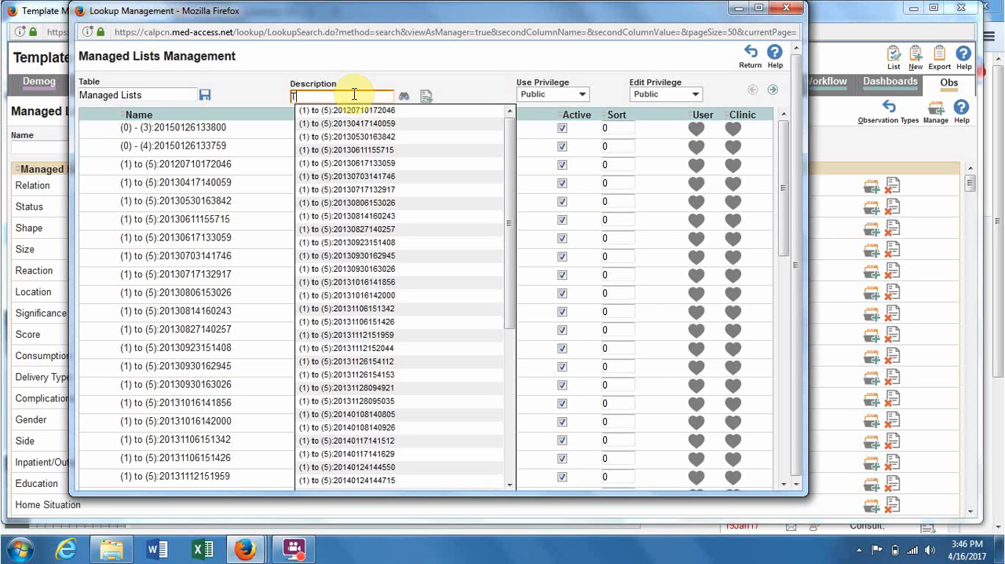
text(Tobacco Use Dropdow)
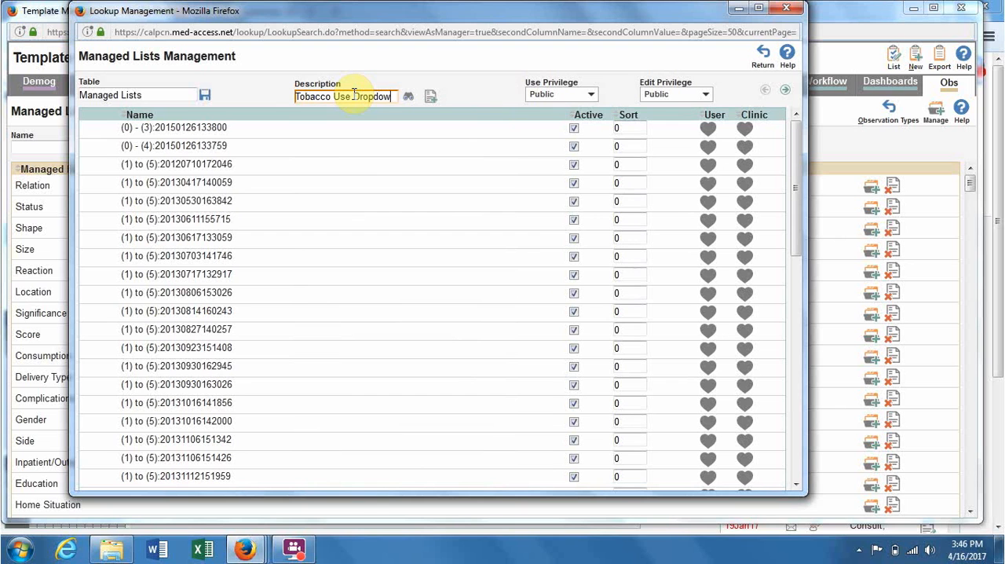
text(2)
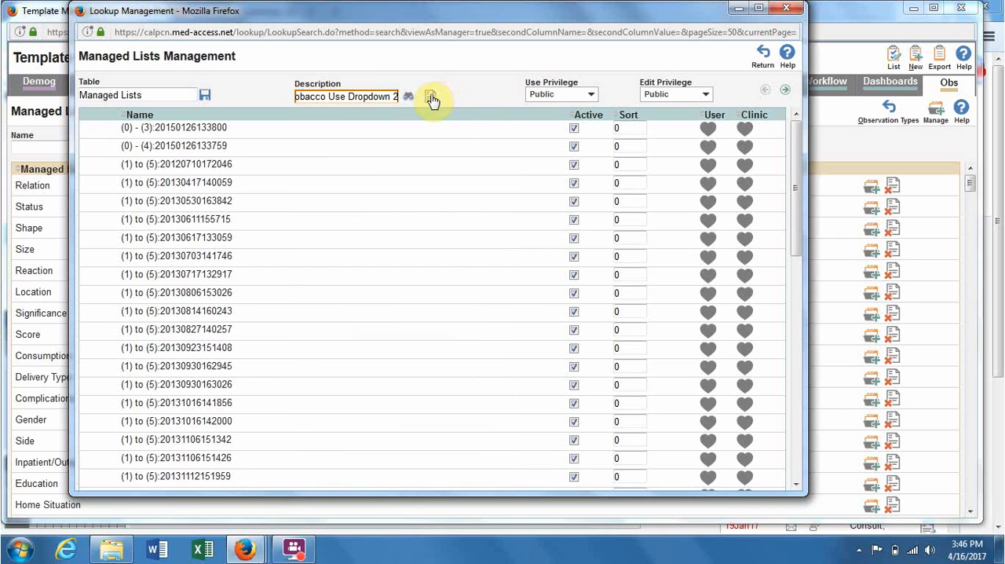
click(434, 96)
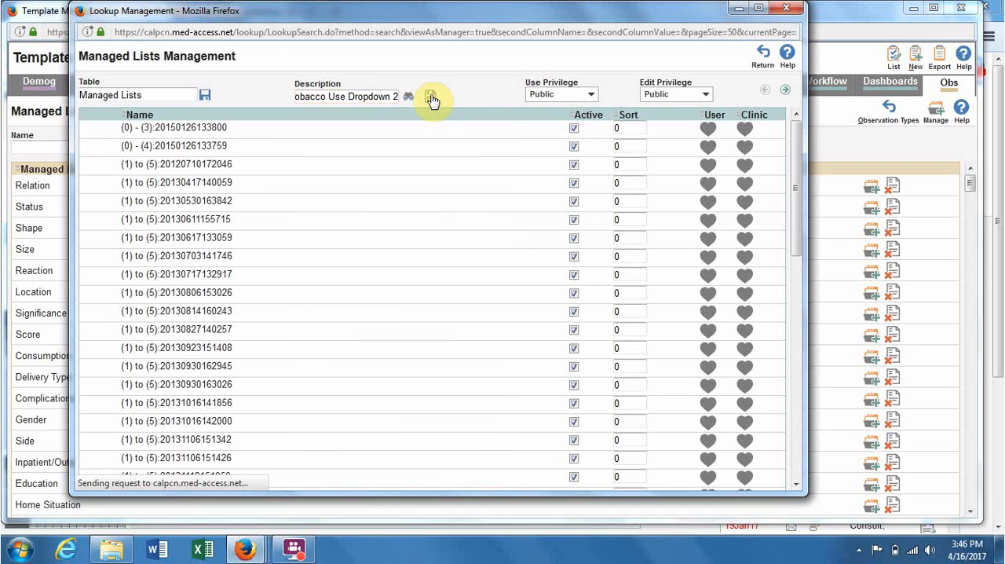
click(431, 97)
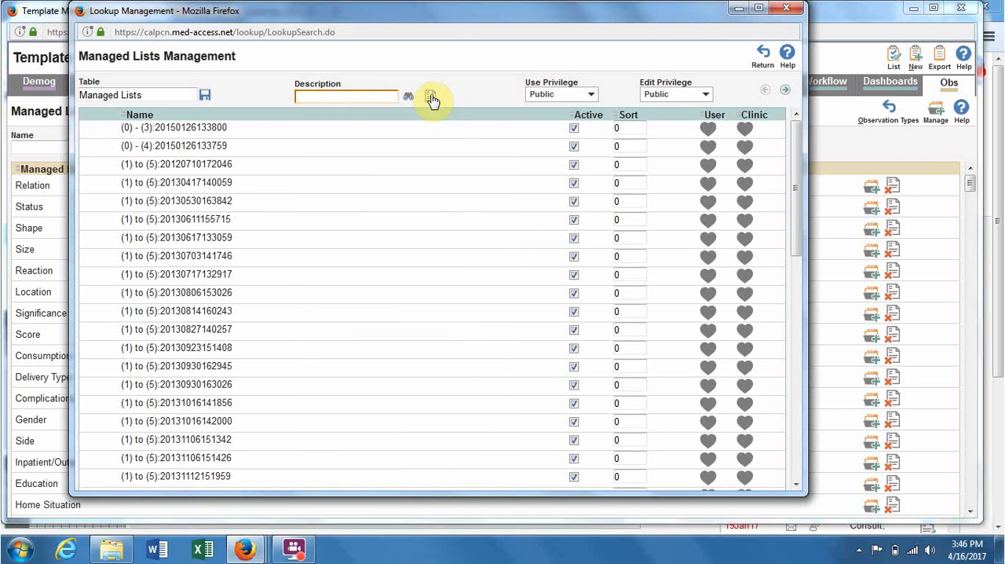
mouse_move(760, 49)
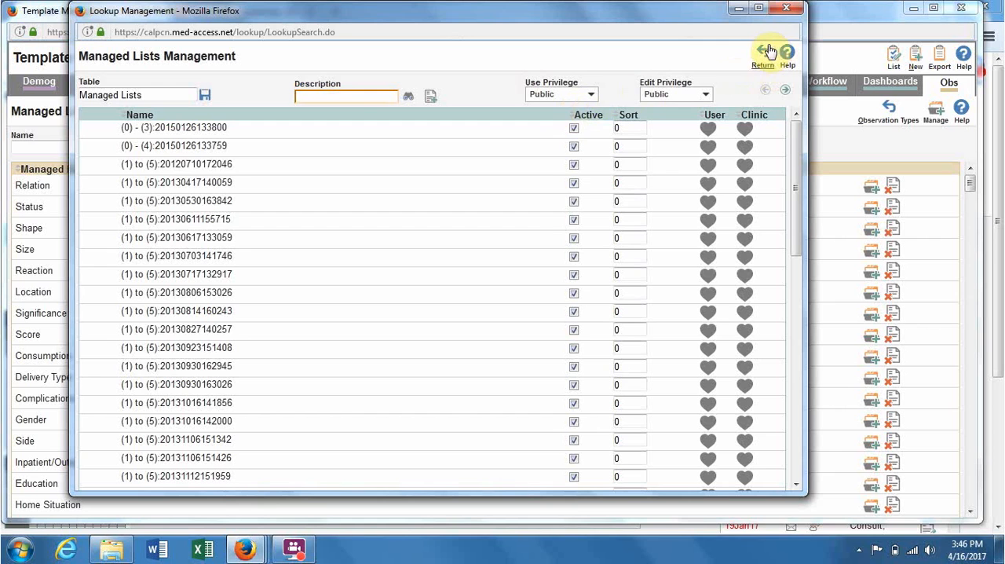
- Return from the list manager and filter managed lists by the name 'Tobacco'
click(764, 49)
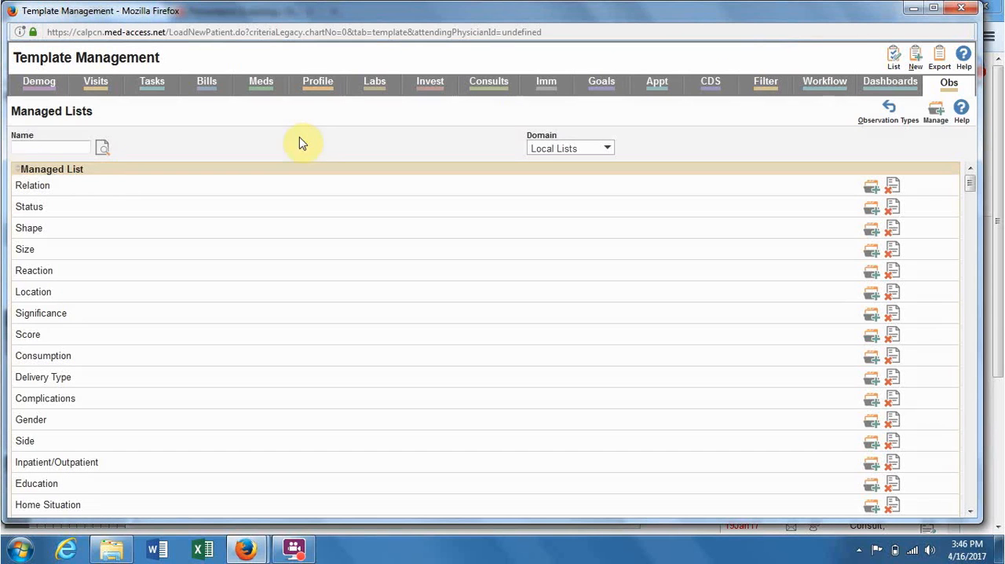
click(50, 147)
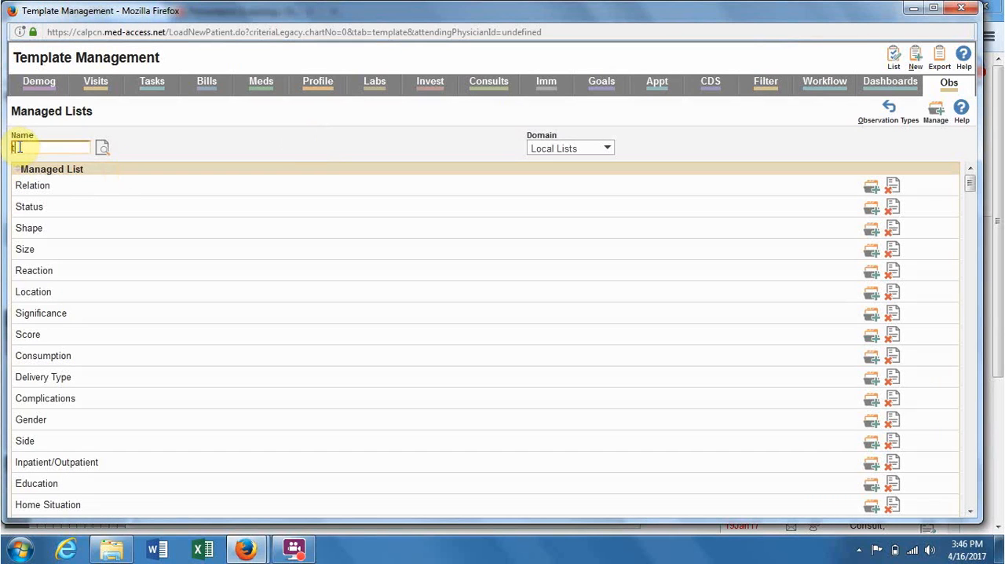
text(Tobacco)
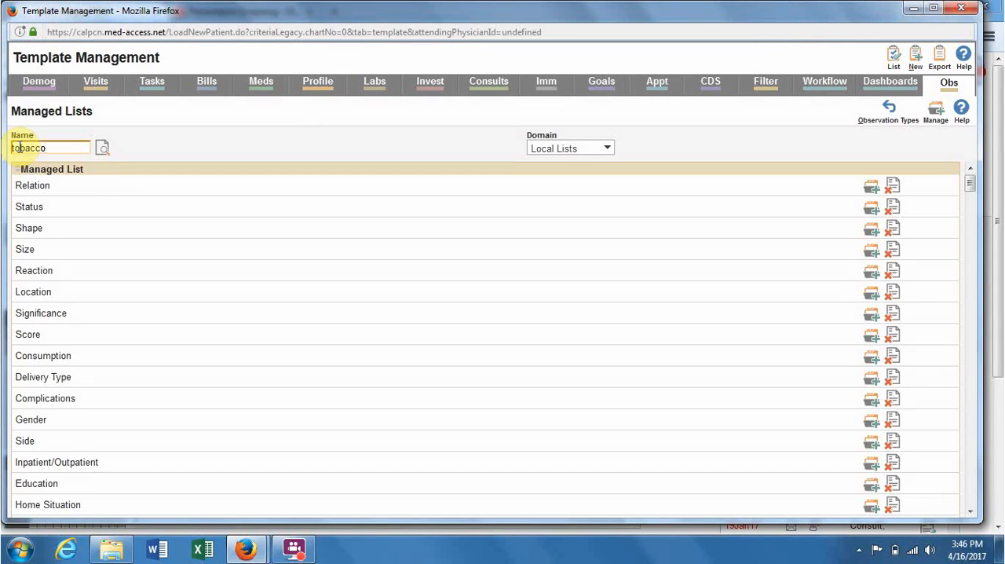
click(102, 148)
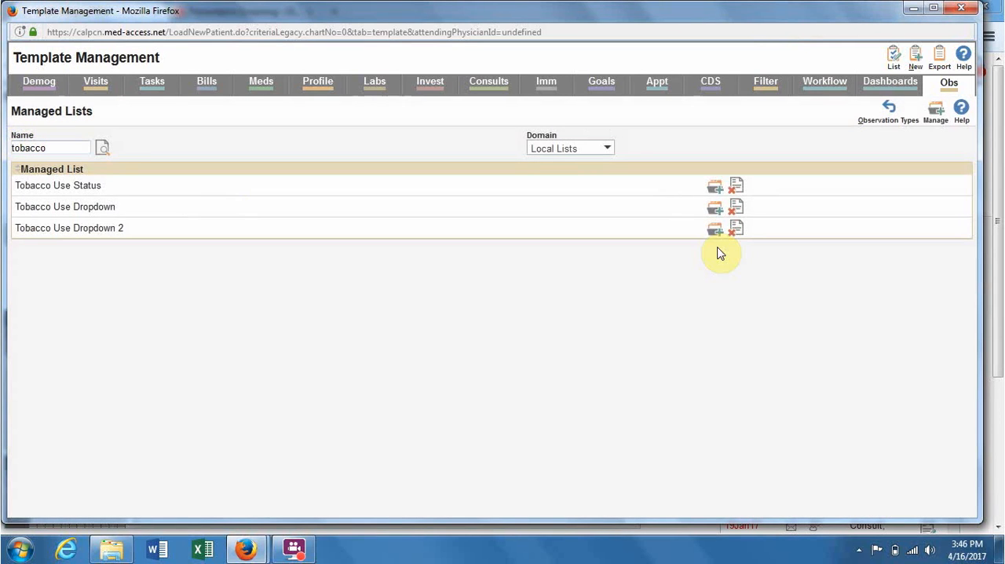
mouse_move(715, 229)
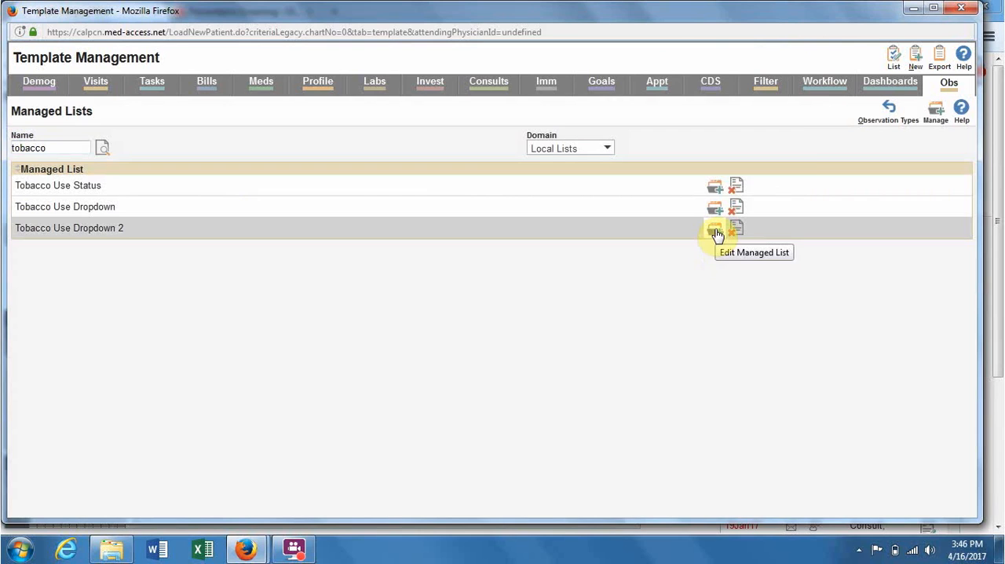
- Add Current tobacco user, Ex Tobacco User and Never tobacco user to Tobacco Use Dropdown 2 as active items
click(713, 228)
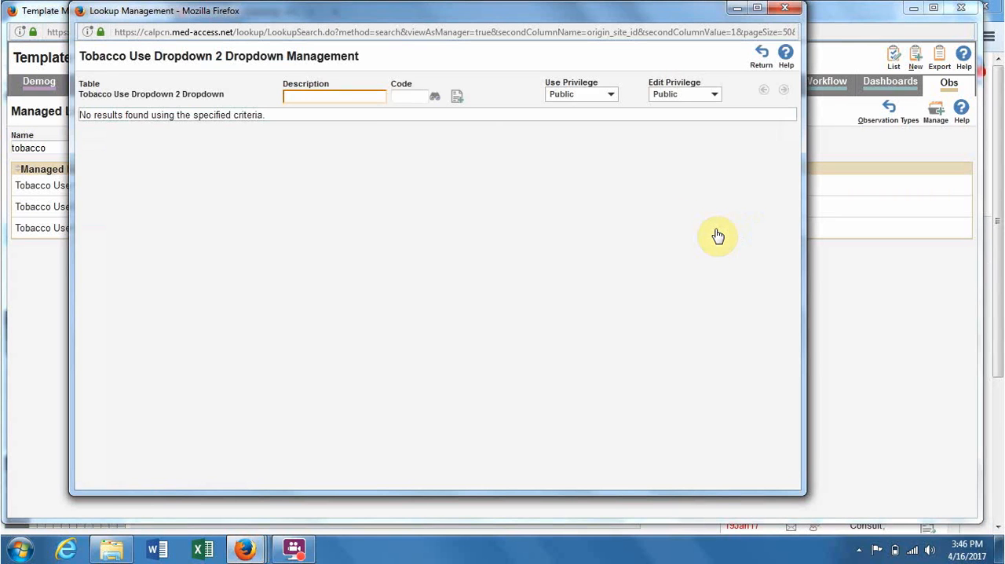
mouse_move(360, 97)
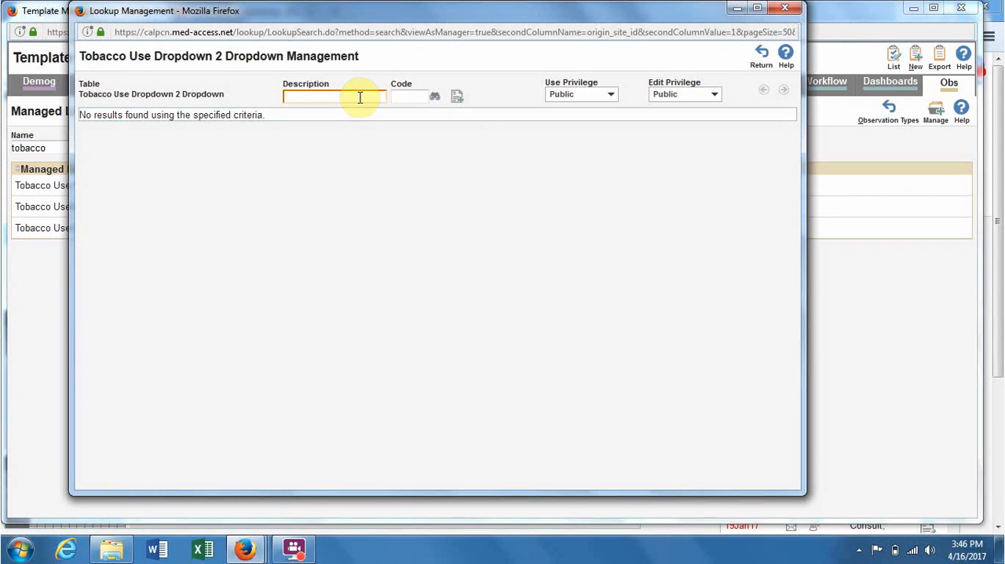
text(Current tobacco user)
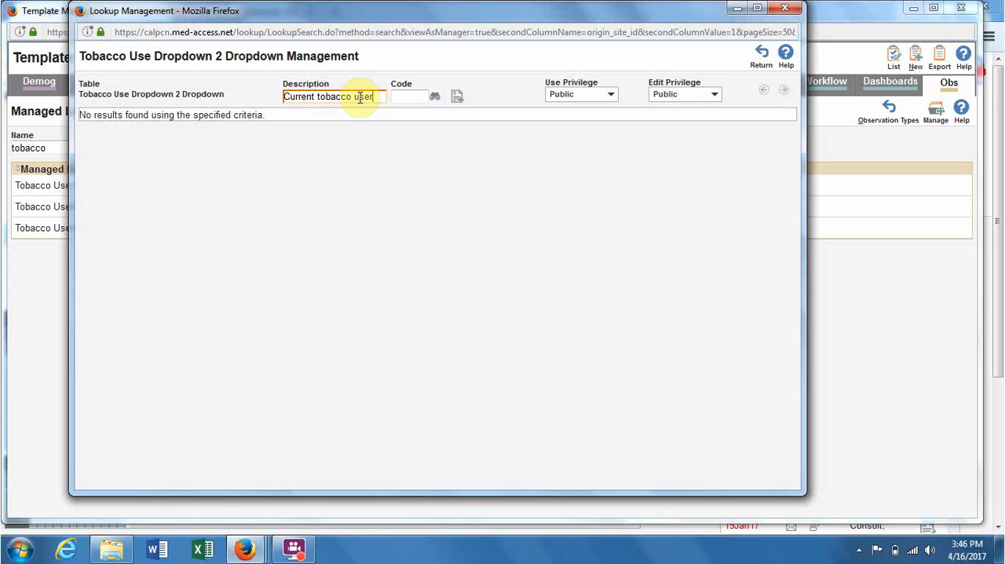
click(456, 96)
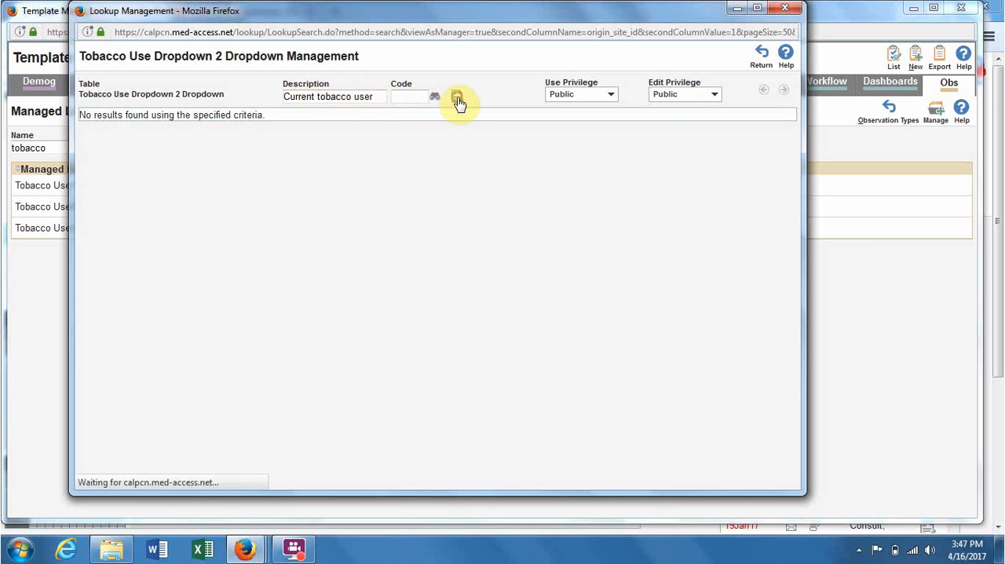
click(455, 97)
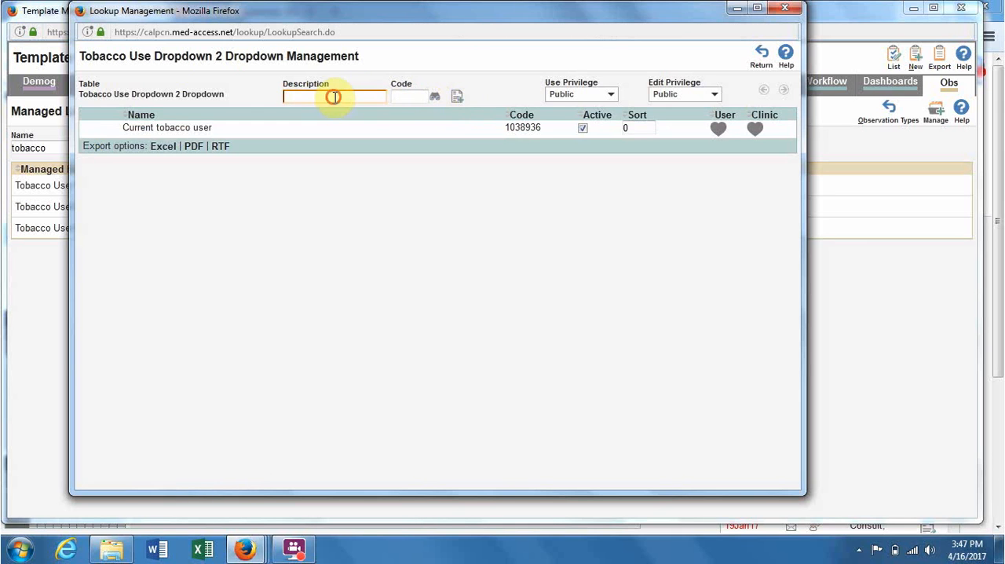
text(Ex Tobacco User)
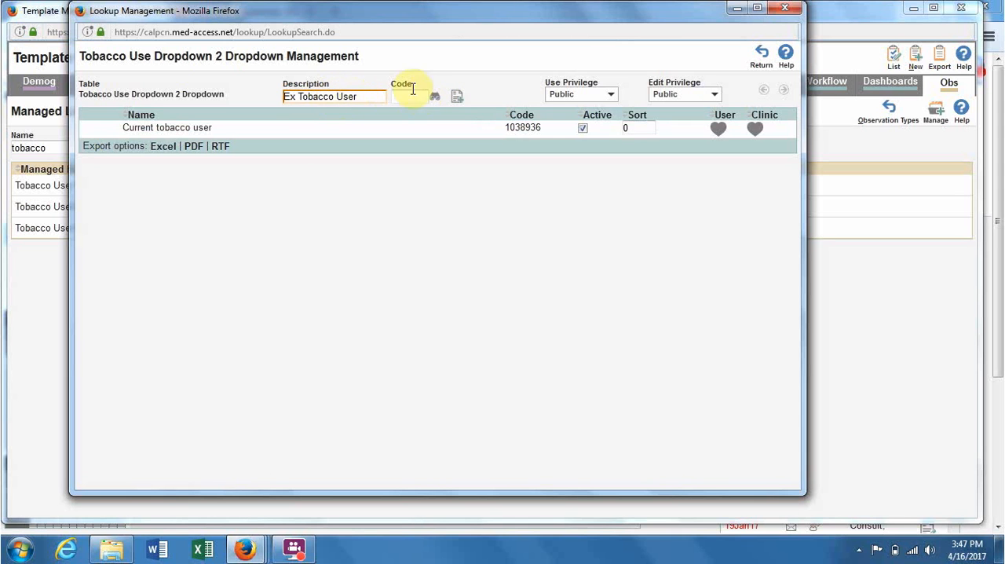
click(456, 94)
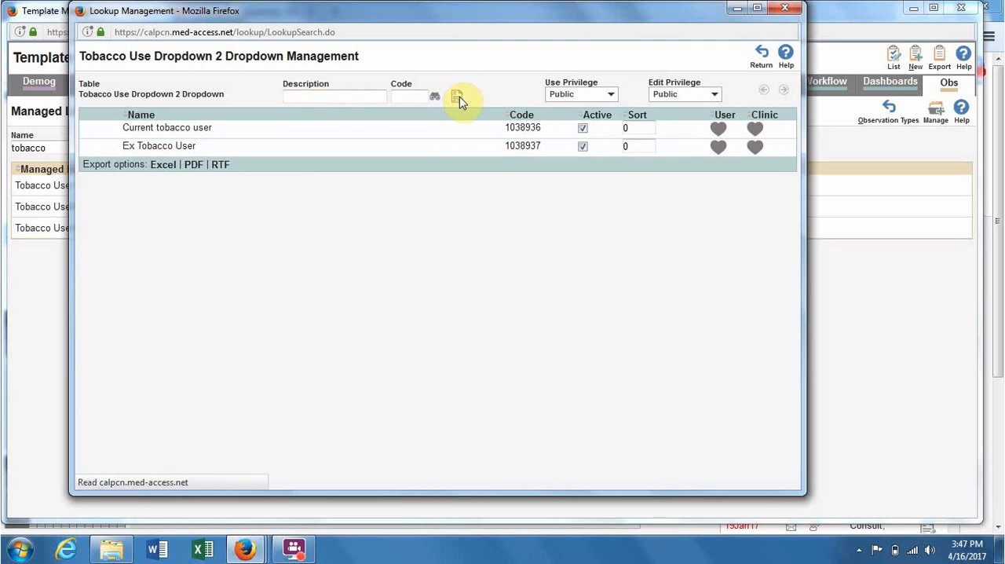
click(333, 96)
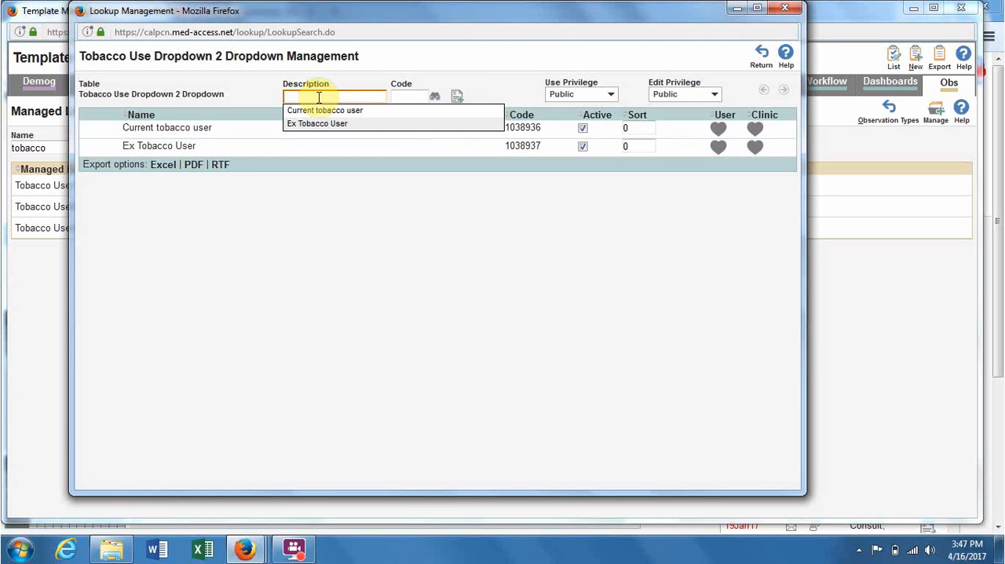
text(Never tobacco user)
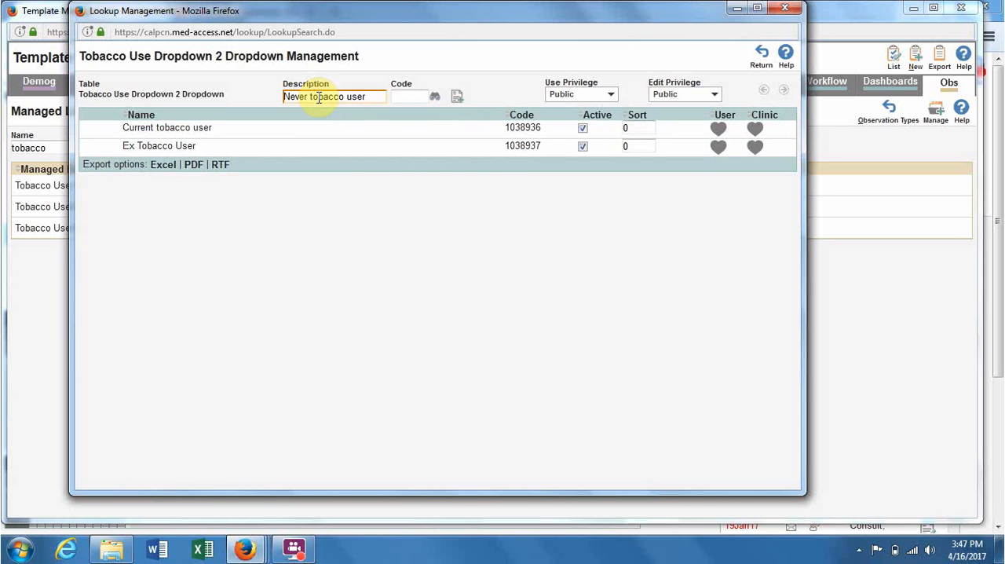
click(457, 96)
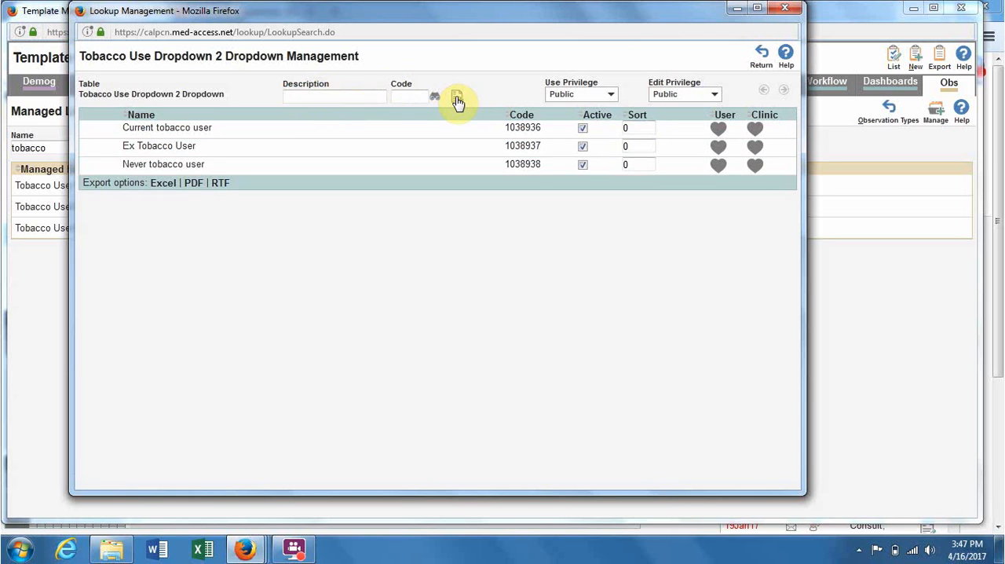
click(583, 126)
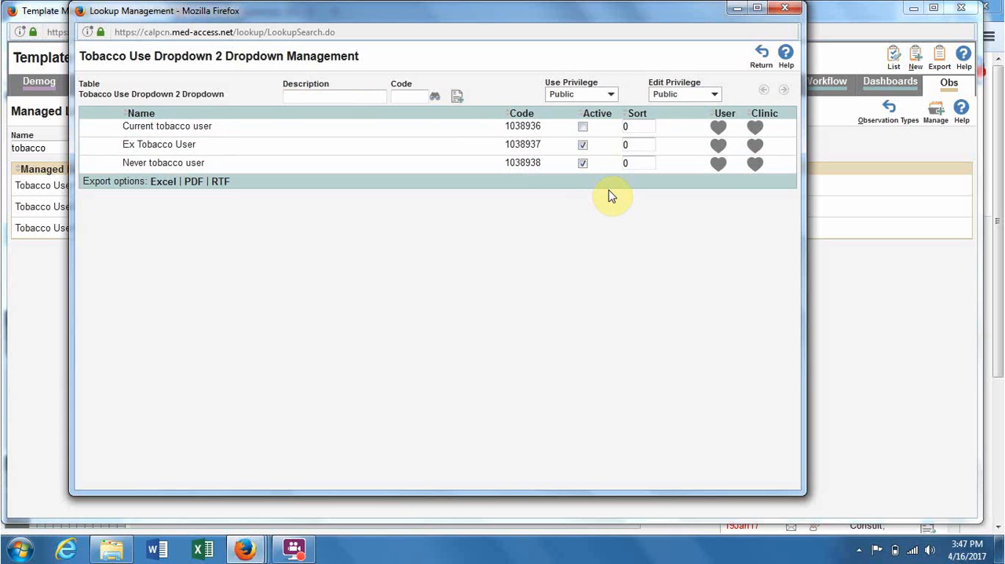
click(581, 126)
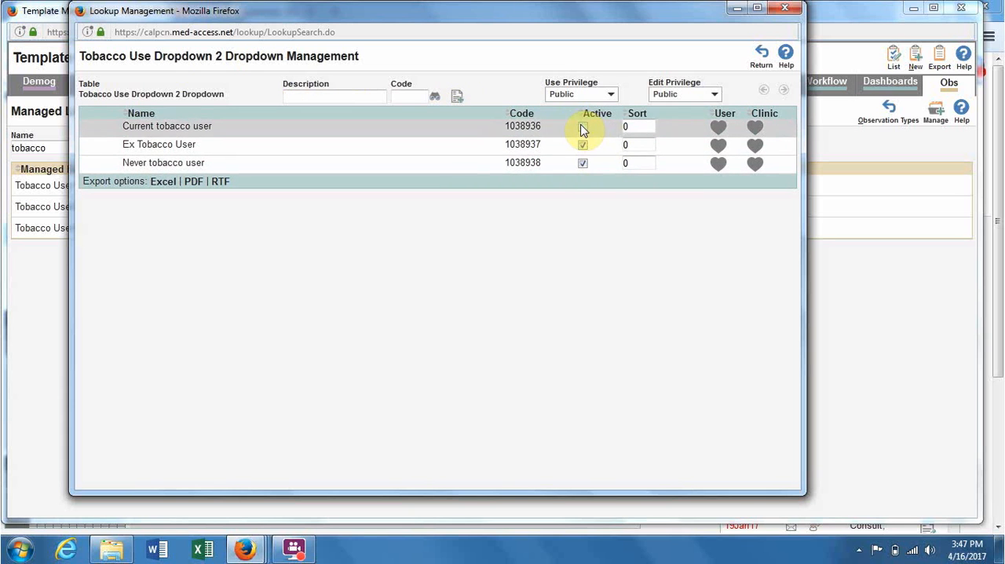
- Add Exclude and Defer as further entries in the list
click(333, 96)
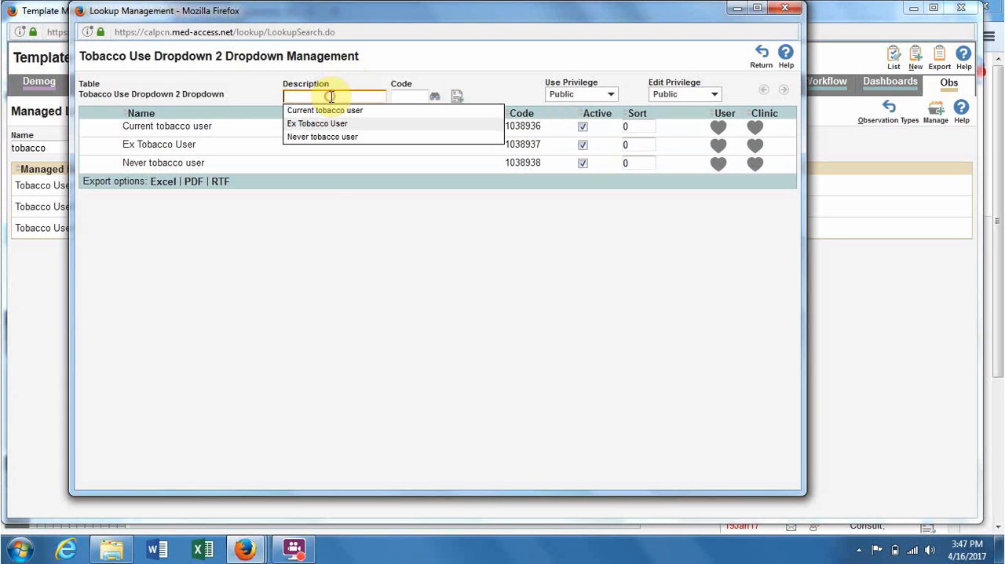
text(Exclude)
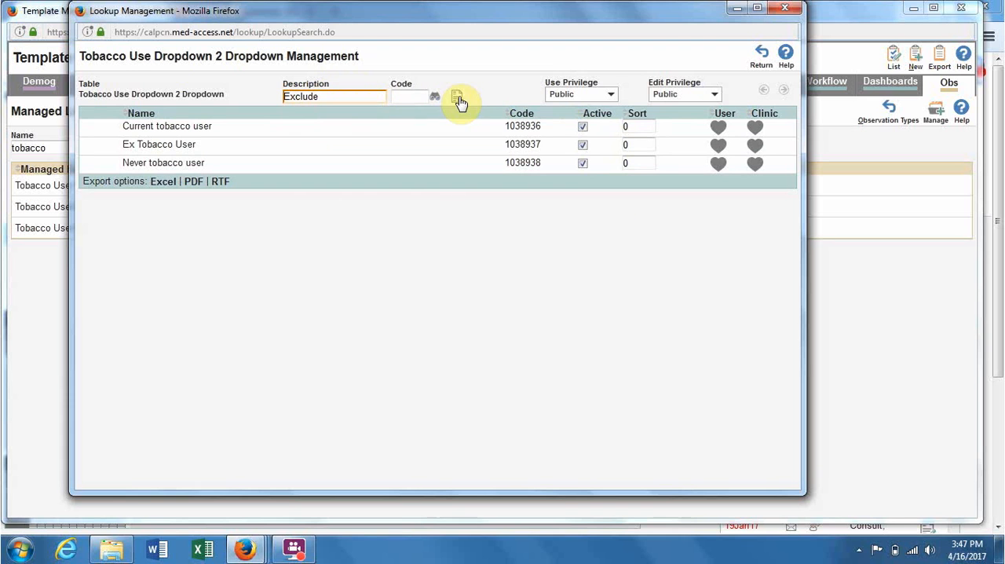
click(457, 96)
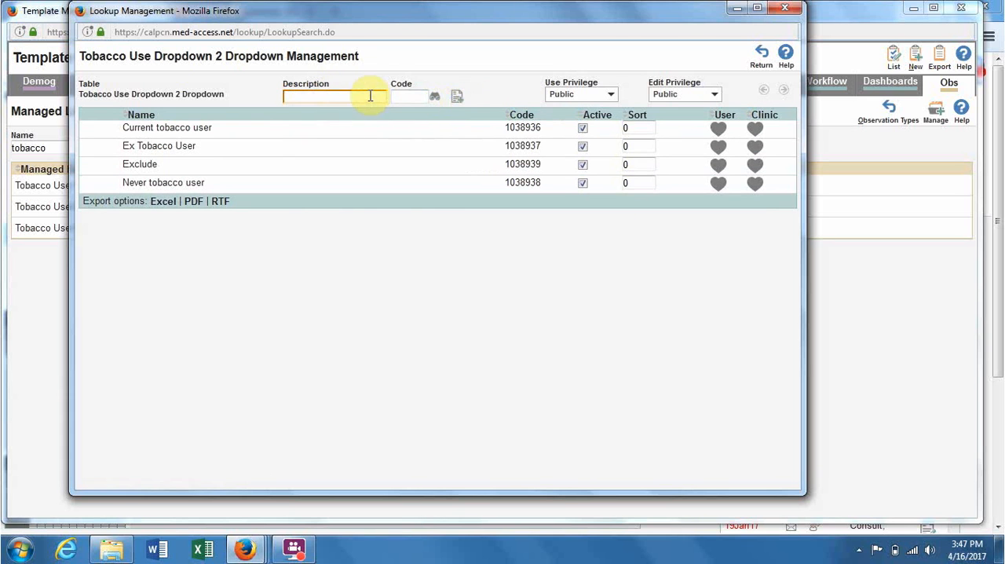
click(337, 98)
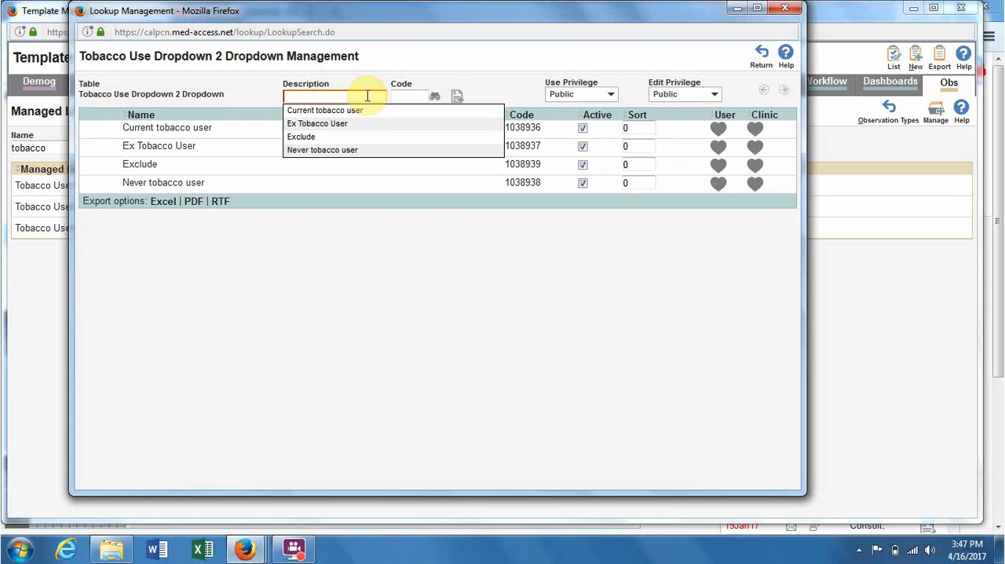
text(Defer)
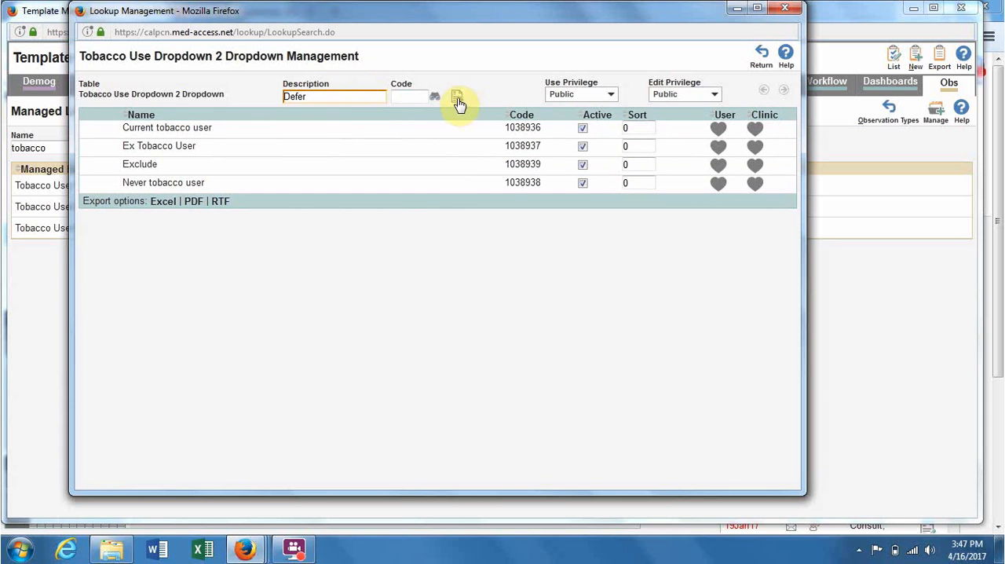
click(458, 100)
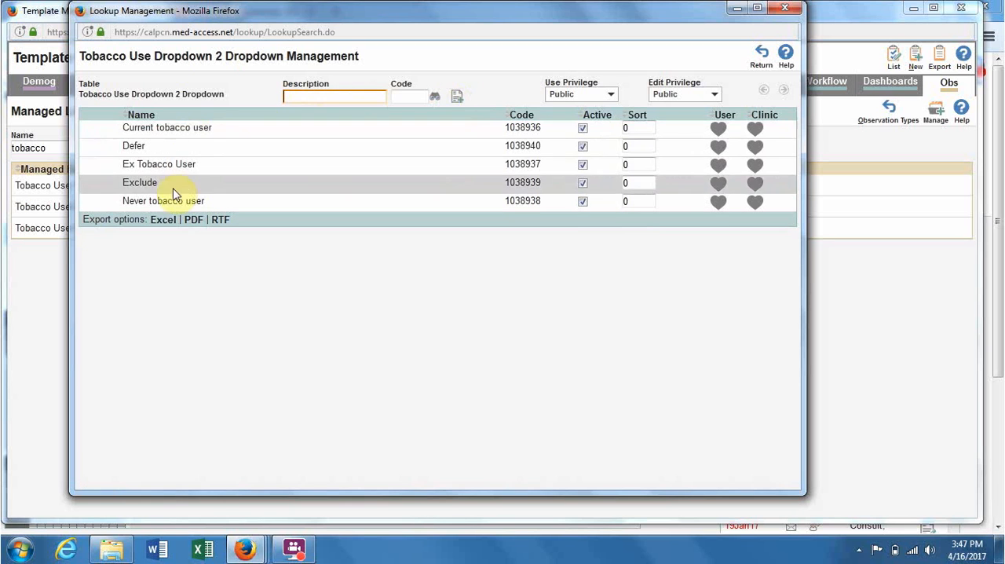
mouse_move(267, 192)
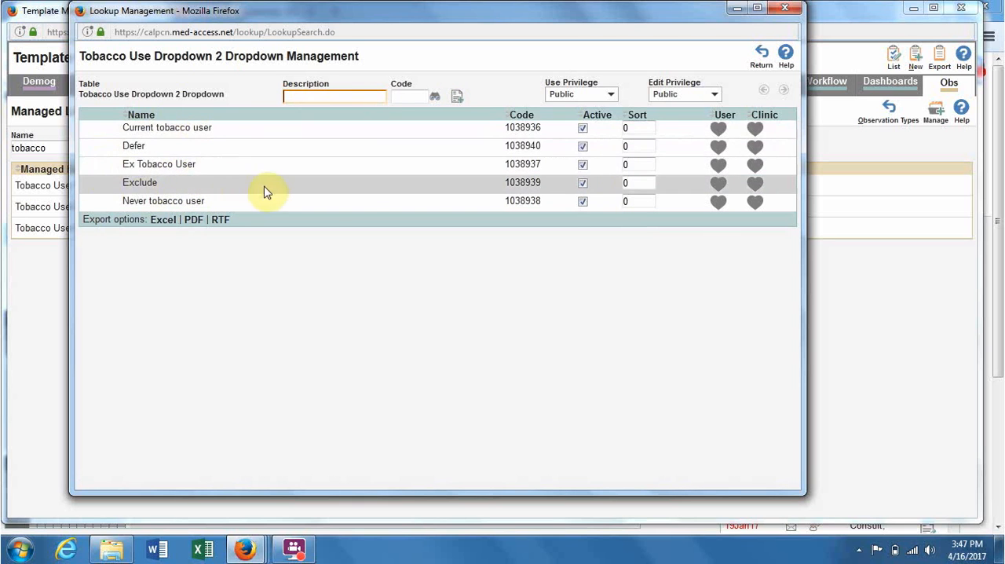
mouse_move(261, 194)
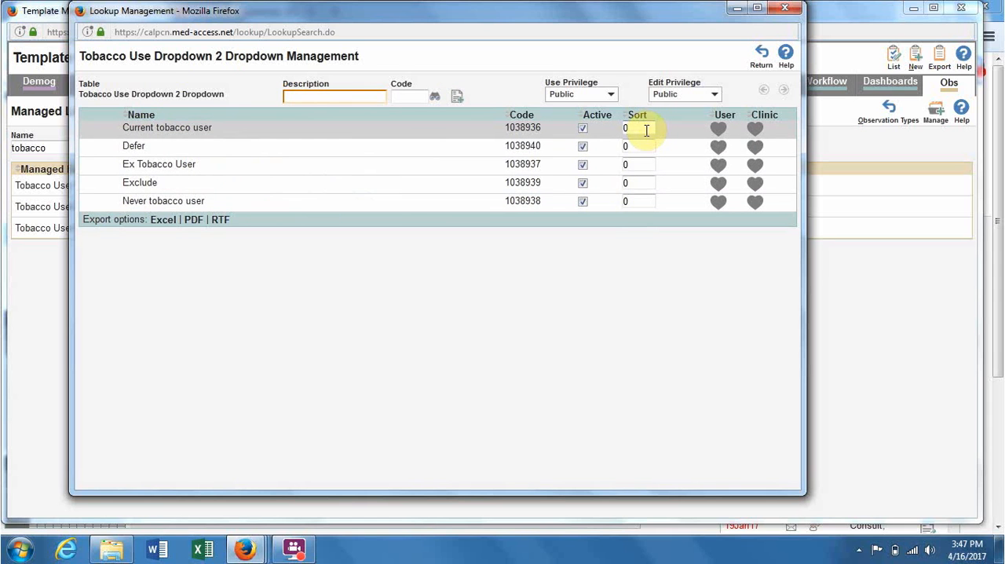
- Give the five entries sort values 10, 20, 30, 40, 50 and return to Managed Lists
text(10)
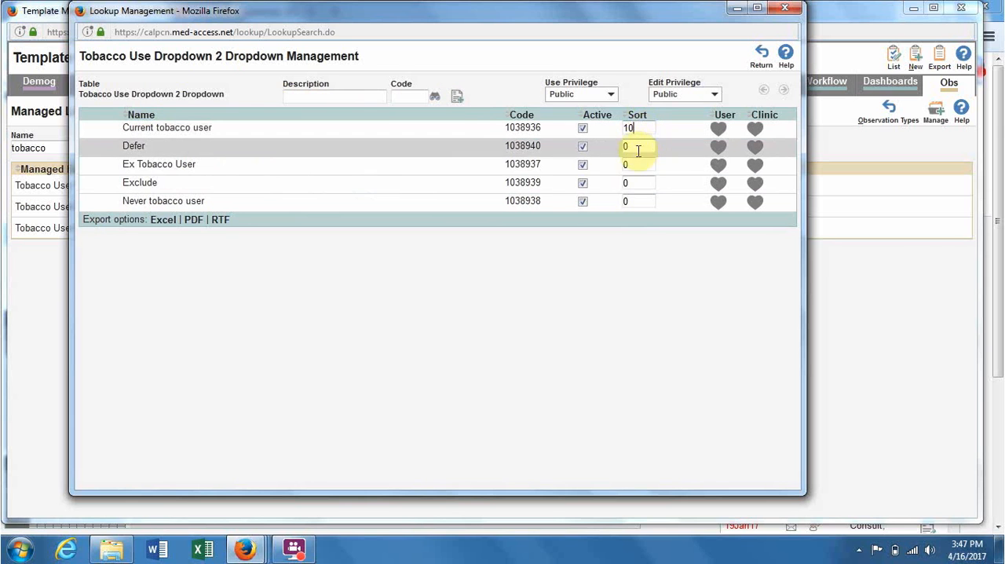
click(638, 165)
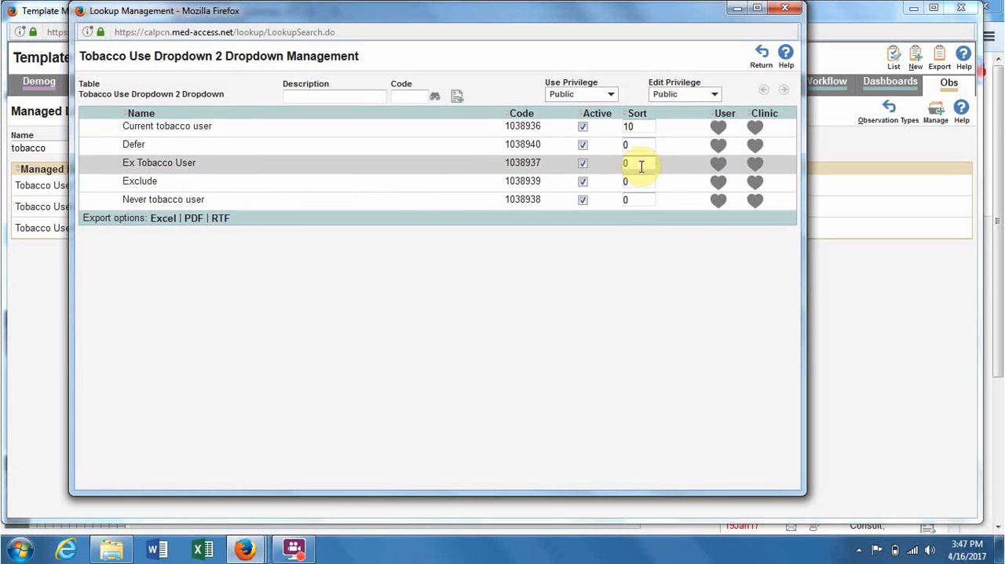
text(20)
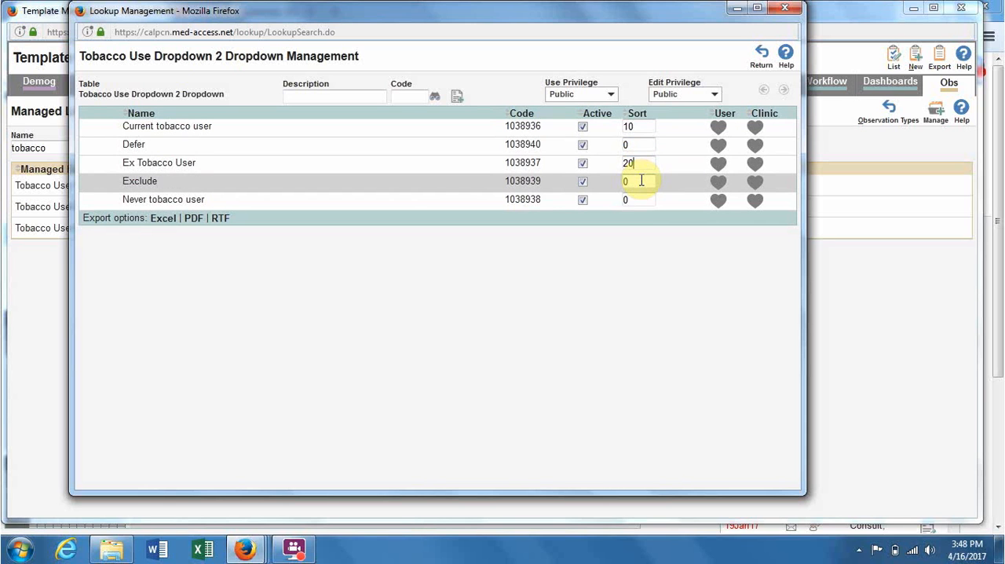
click(638, 199)
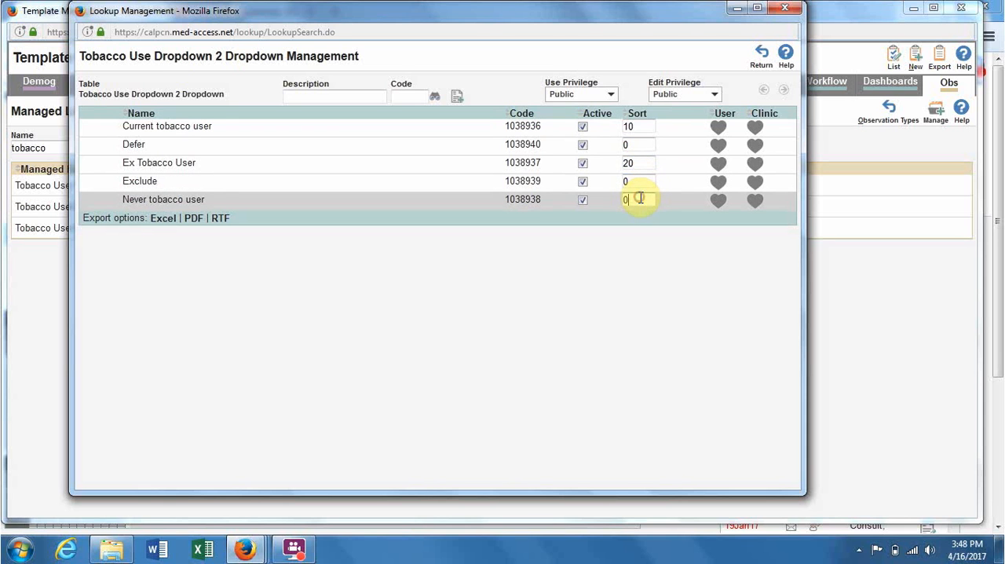
text(30)
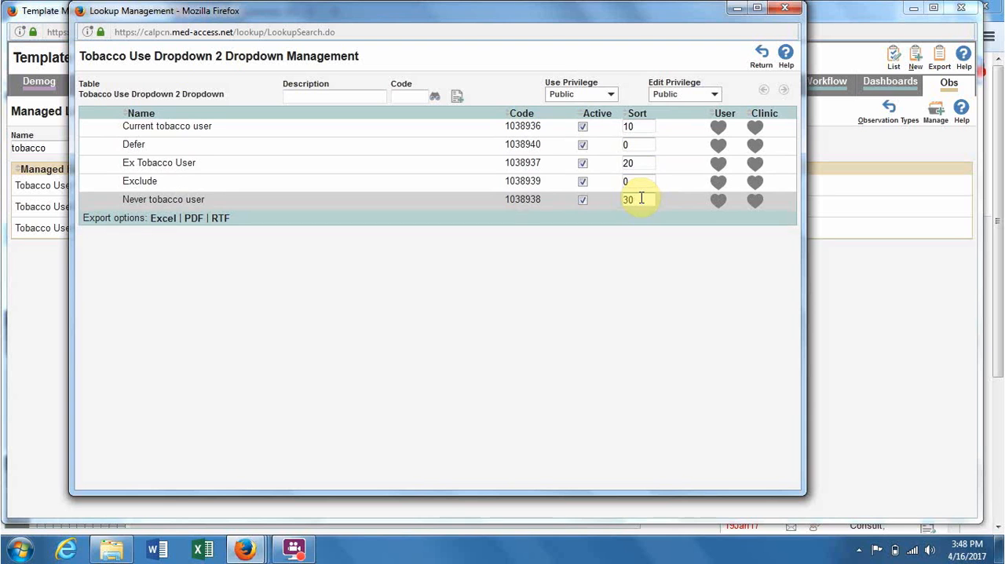
click(641, 181)
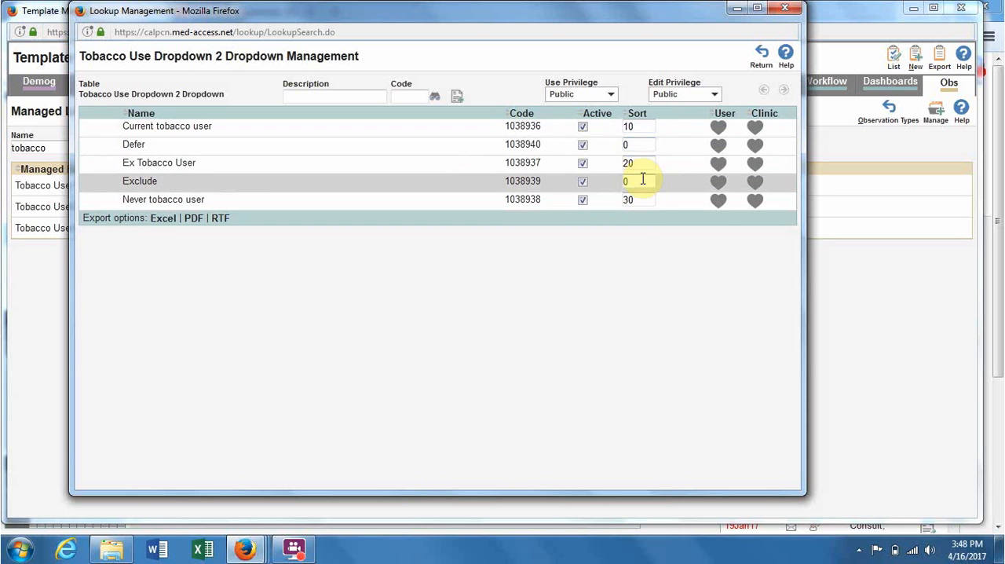
text(40)
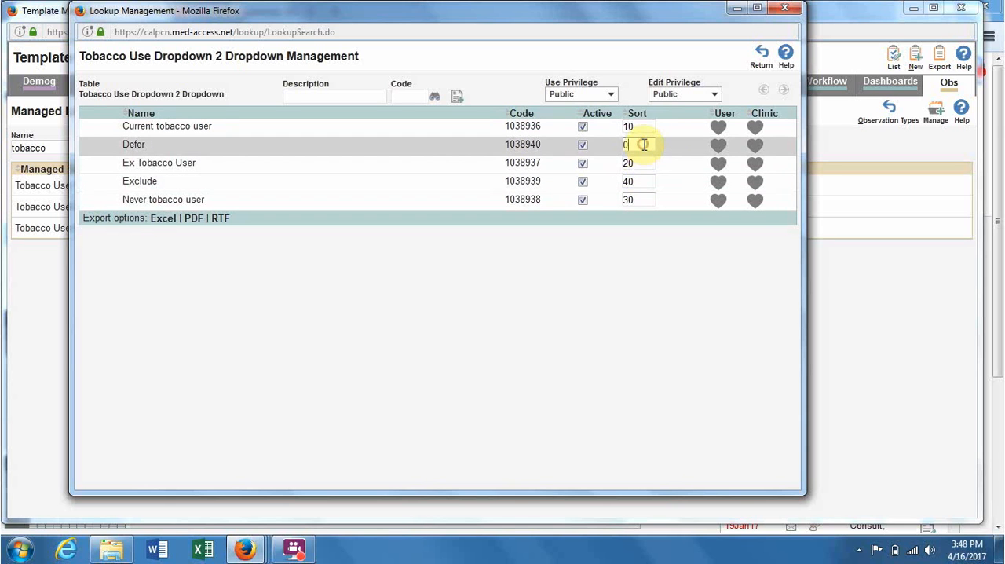
text(50)
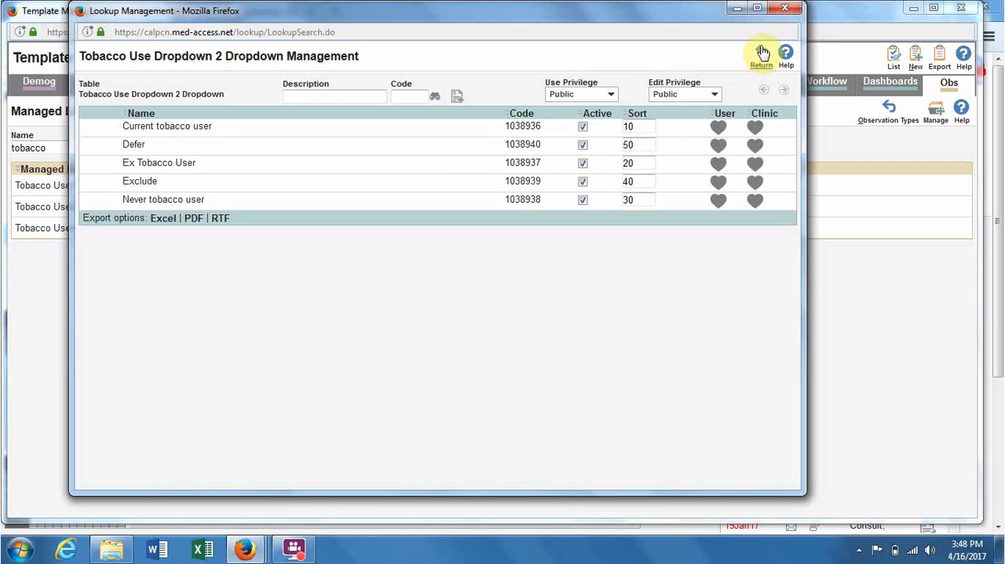
click(757, 53)
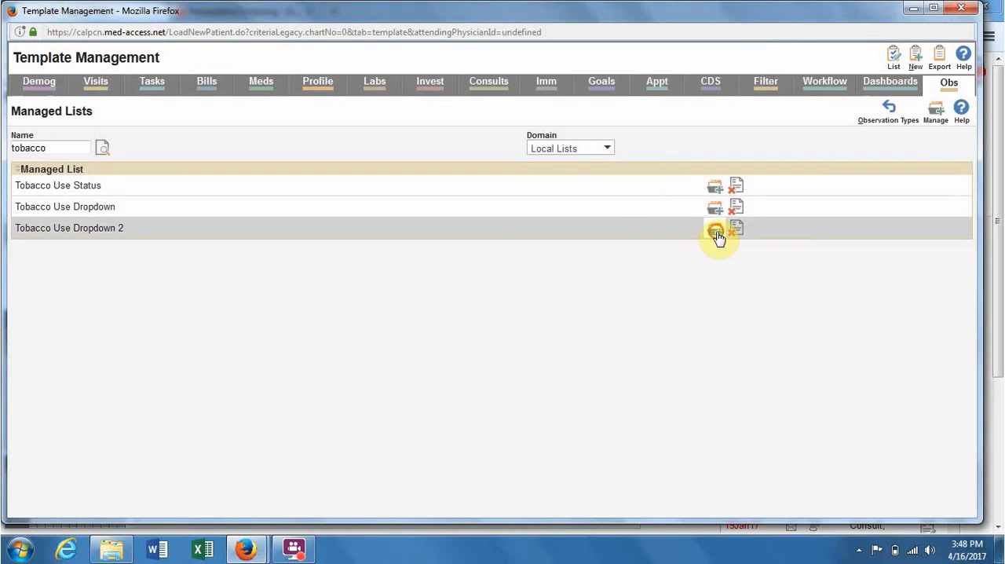
click(715, 230)
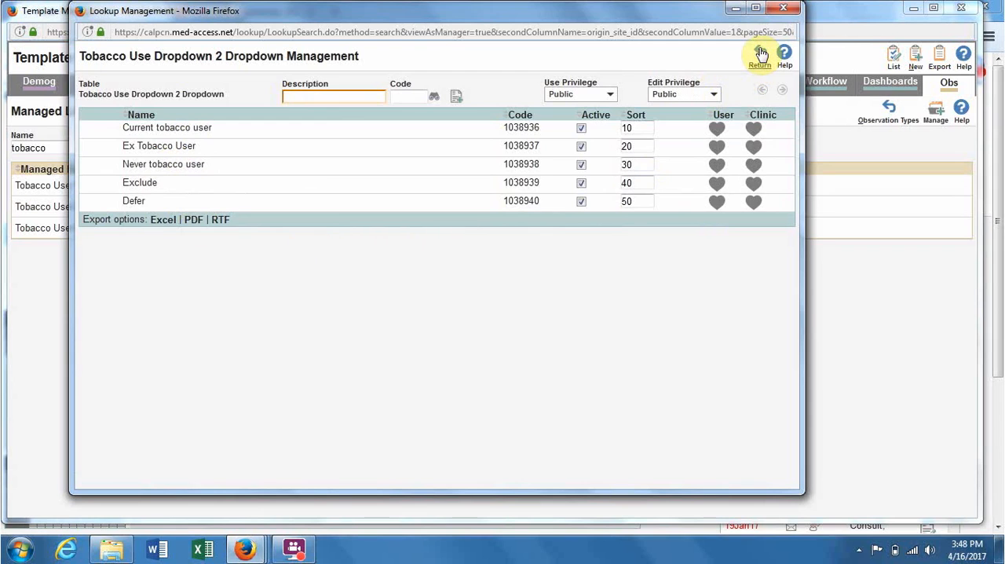
click(757, 53)
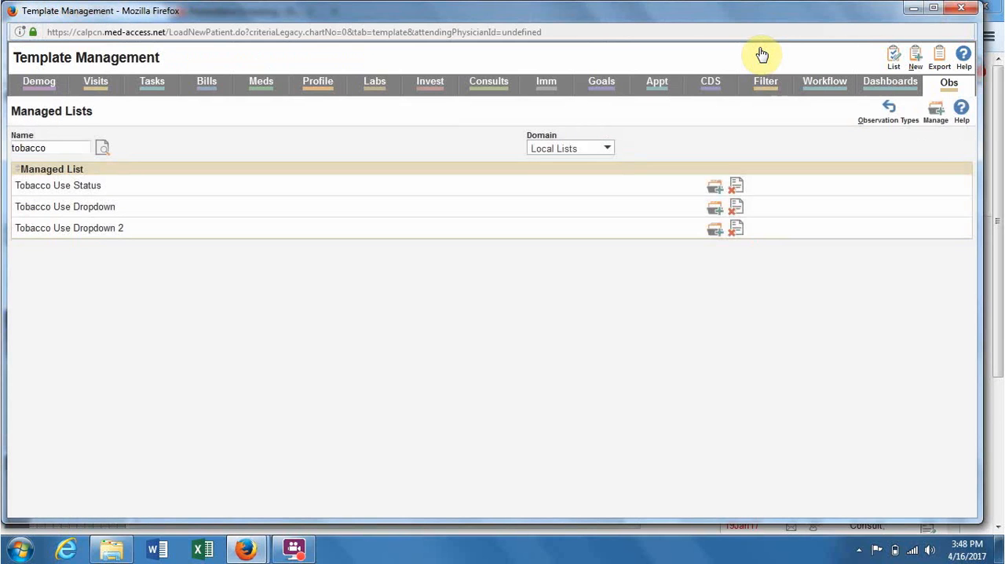
mouse_move(829, 287)
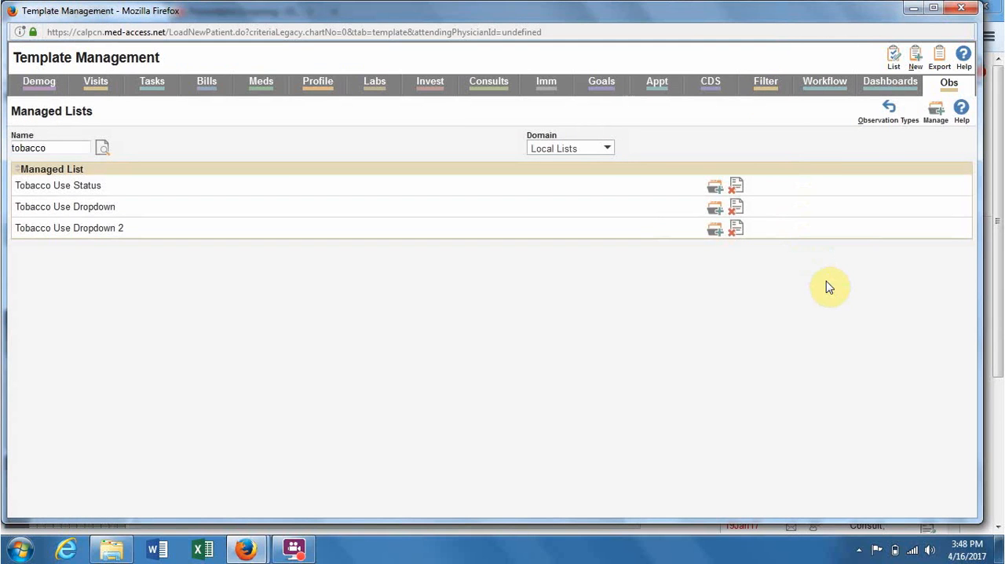
mouse_move(892, 107)
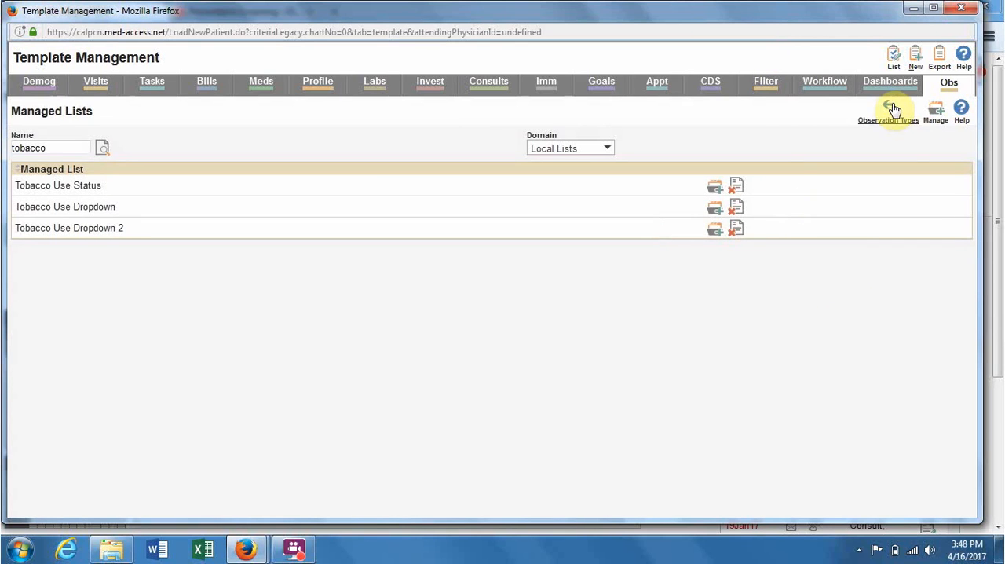
- Go to the observation types and start a new observation type
click(899, 108)
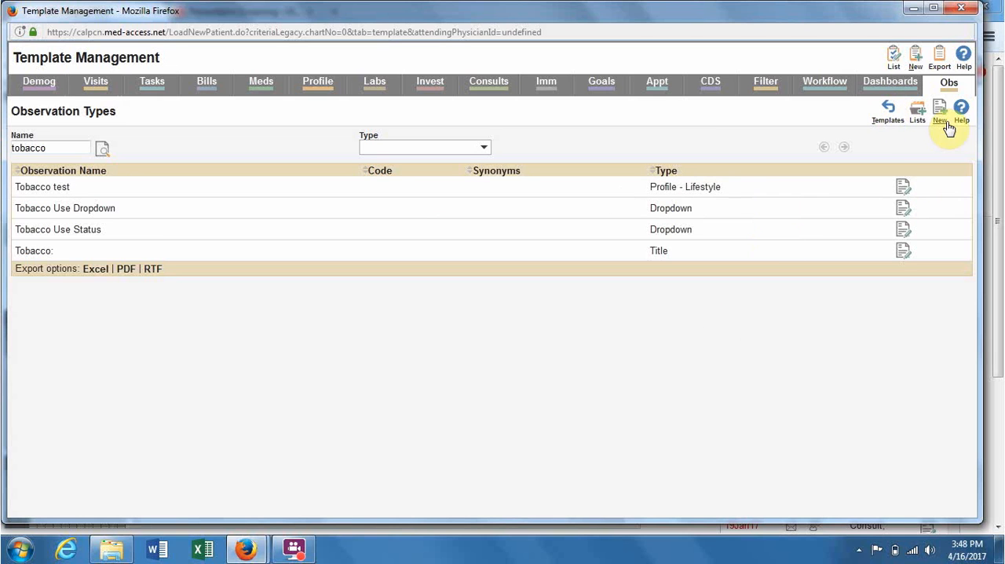
mouse_move(944, 107)
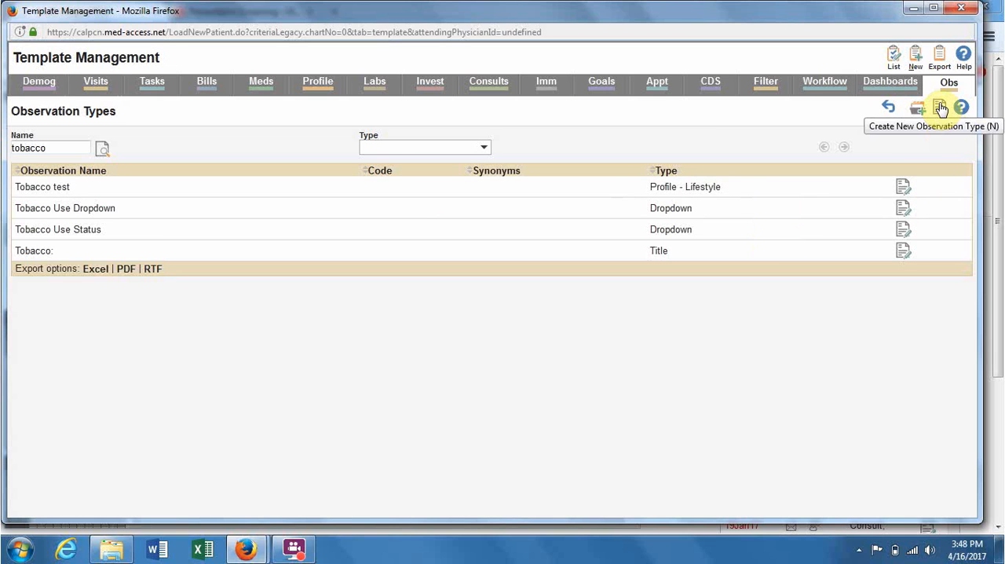
click(943, 107)
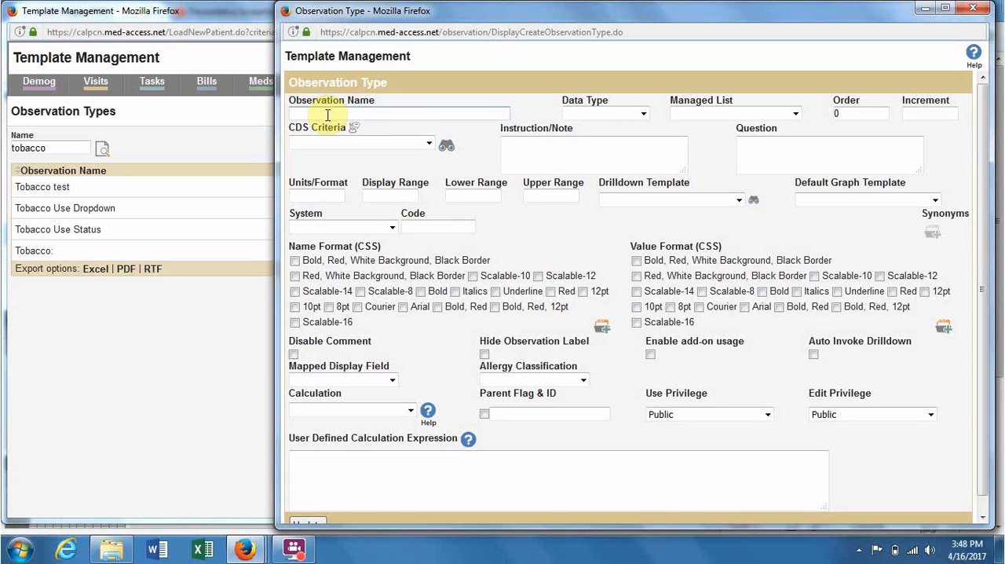
- Name the observation 'Tobacco Use Dropdown 2' and set its data type to Dropdown
text(Tobacco)
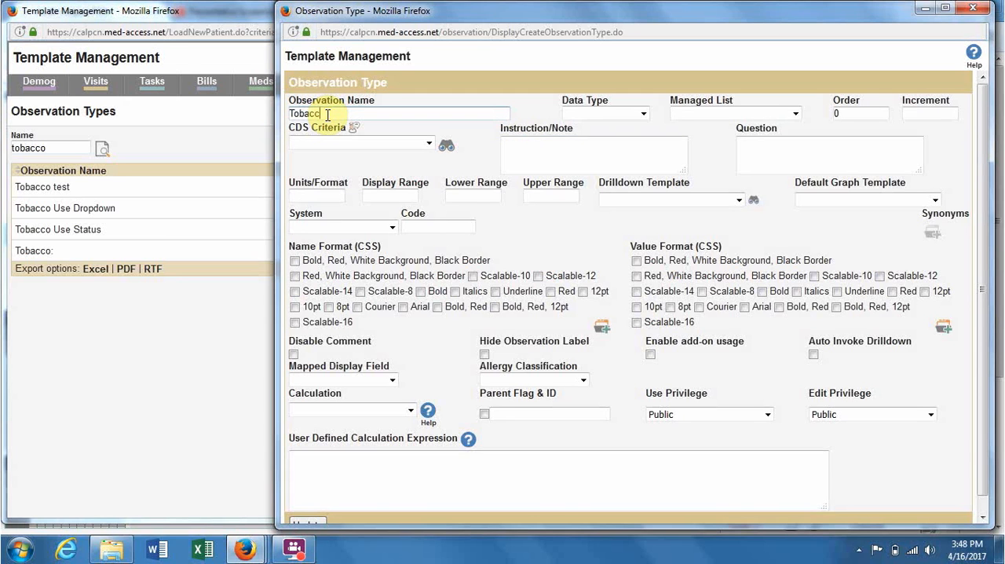
text(Use Dropdo)
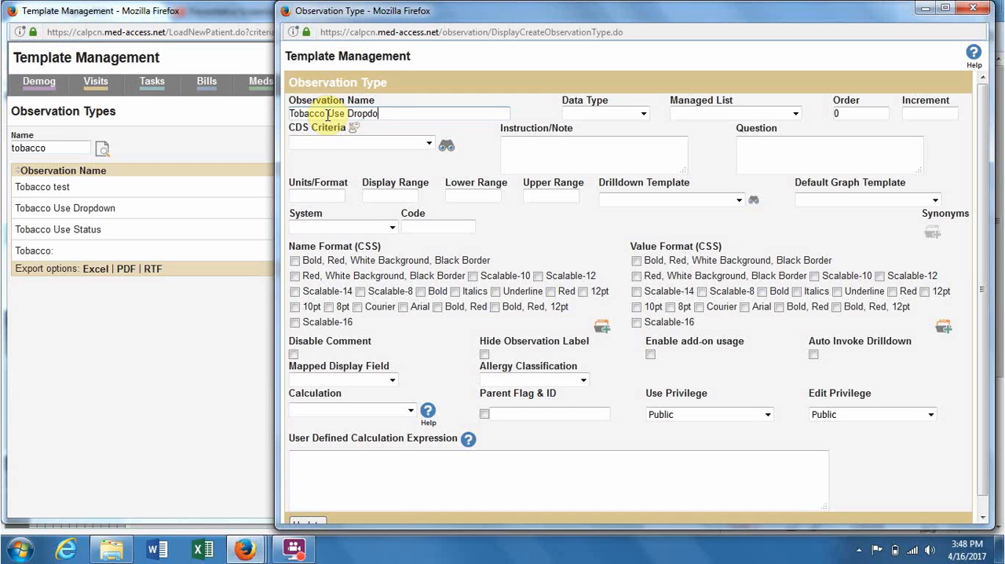
text(Tobacco Use Dropdown 2)
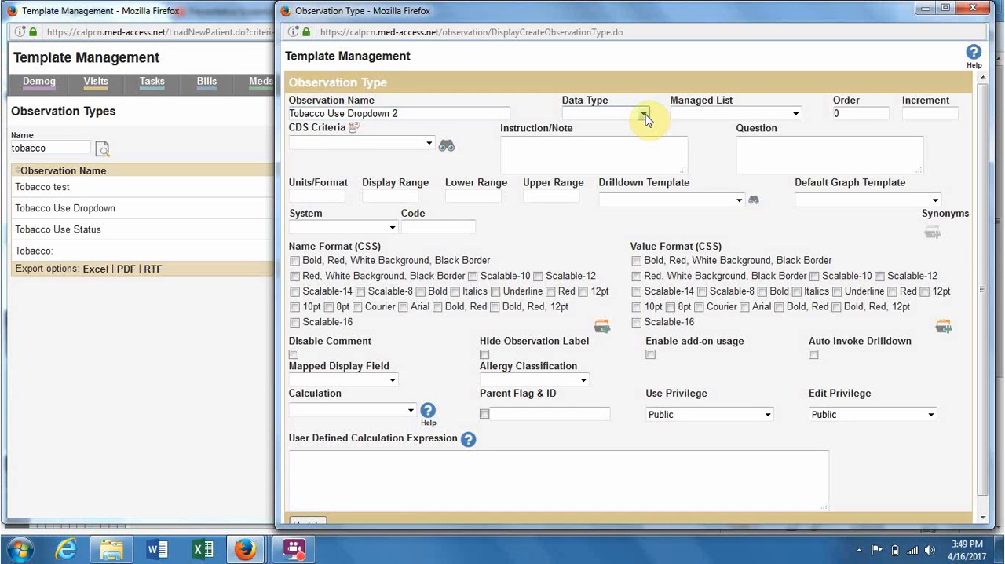
click(634, 113)
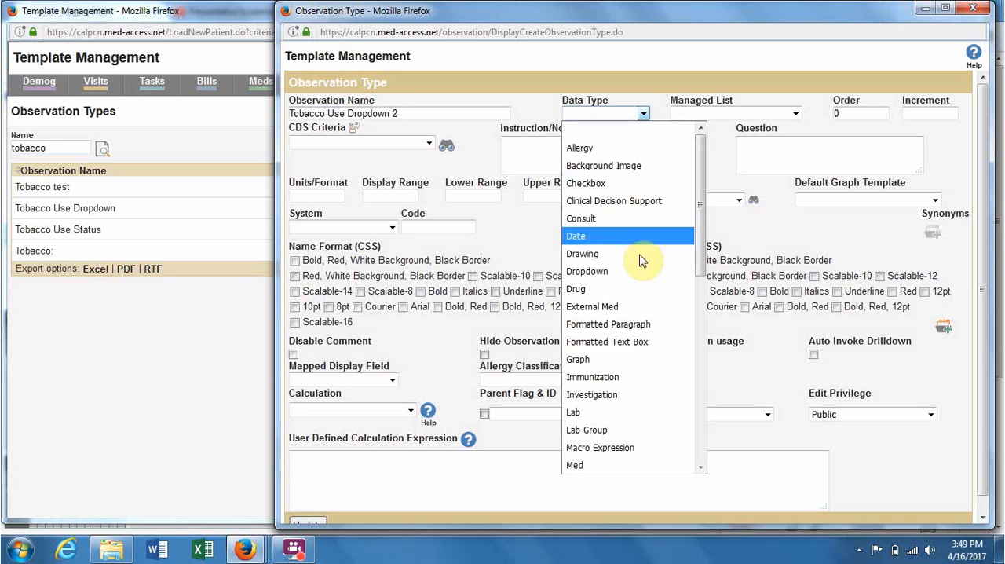
click(588, 270)
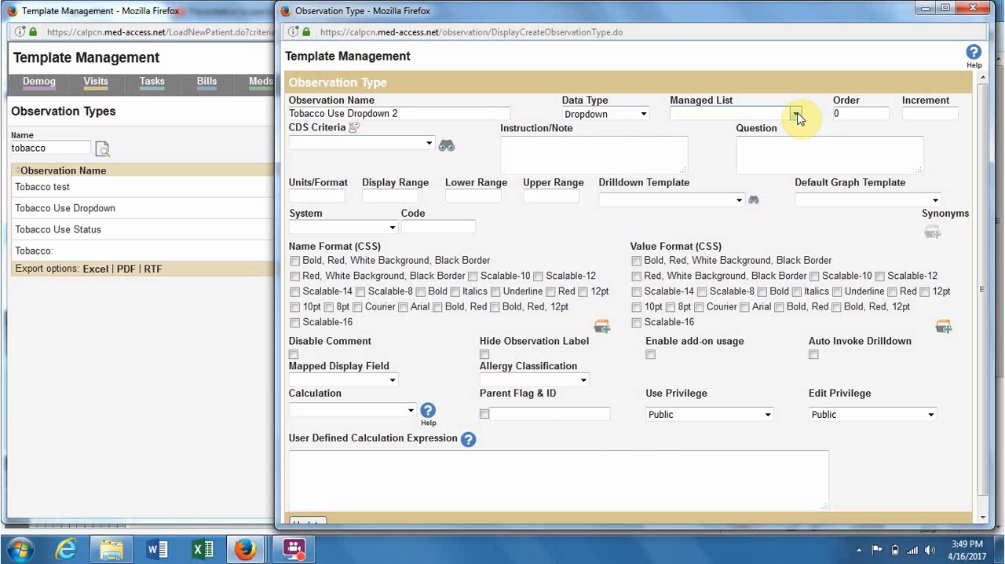
- Attach the Tobacco Use Dropdown 2 managed list and save the observation type with Update
click(798, 114)
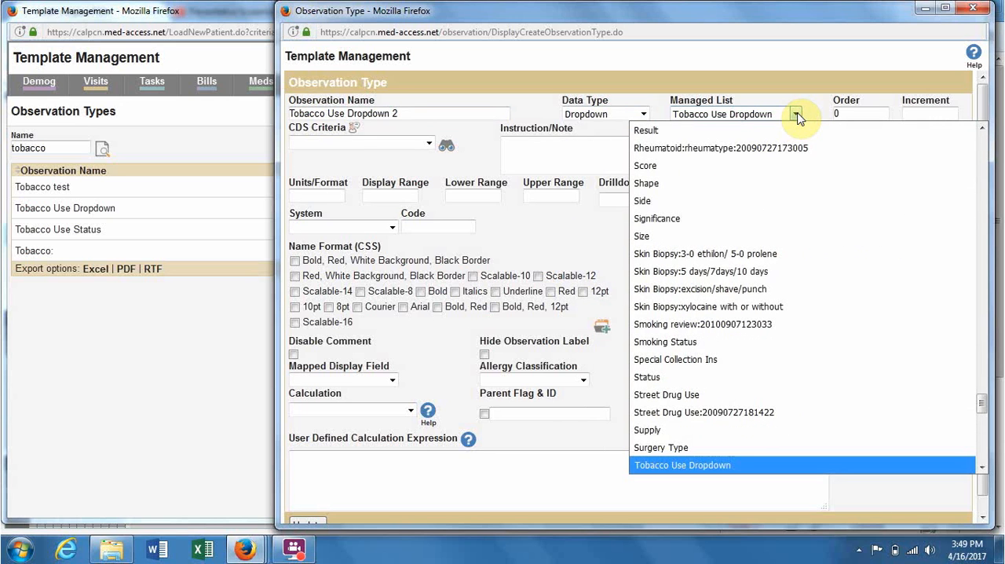
mouse_move(968, 465)
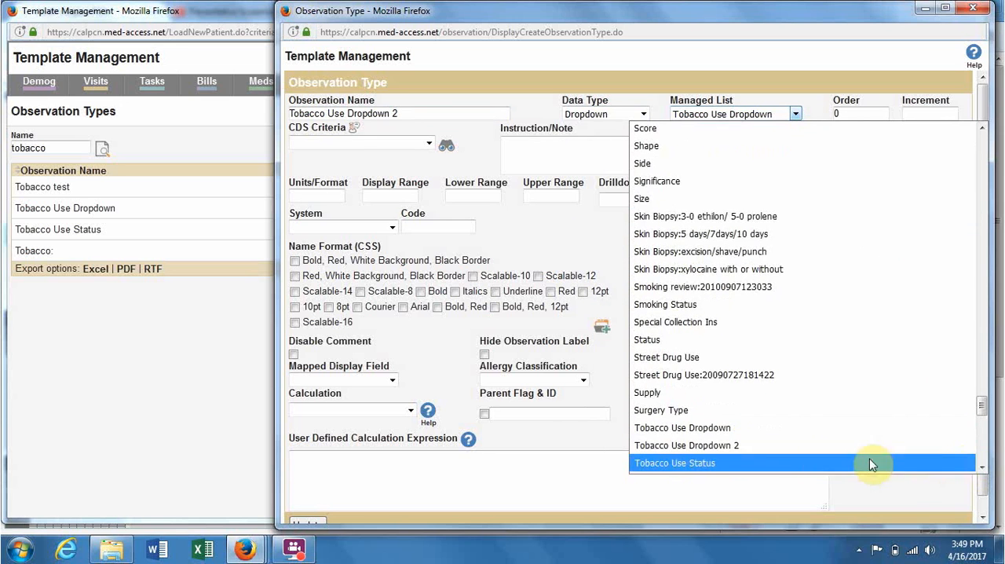
click(686, 447)
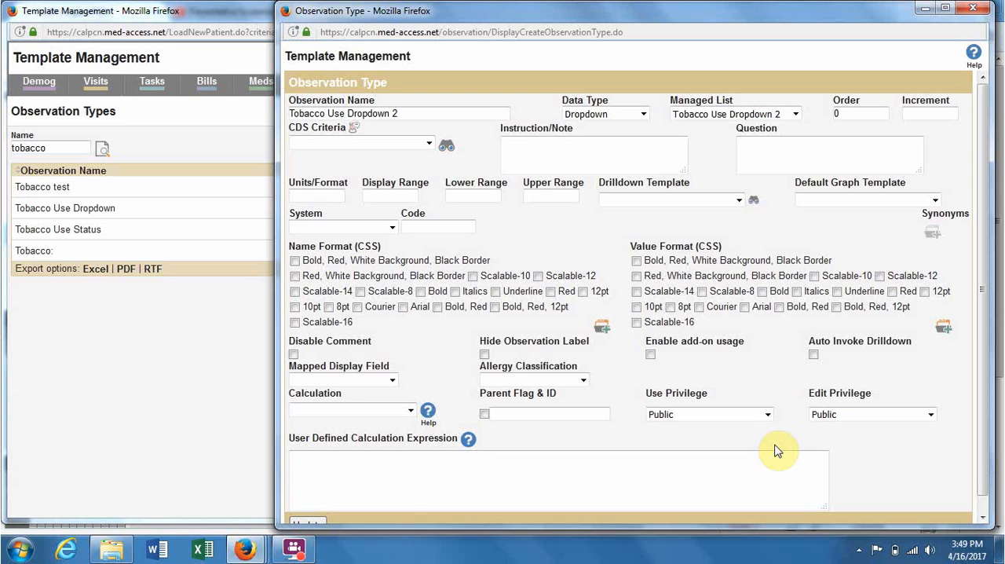
mouse_move(983, 241)
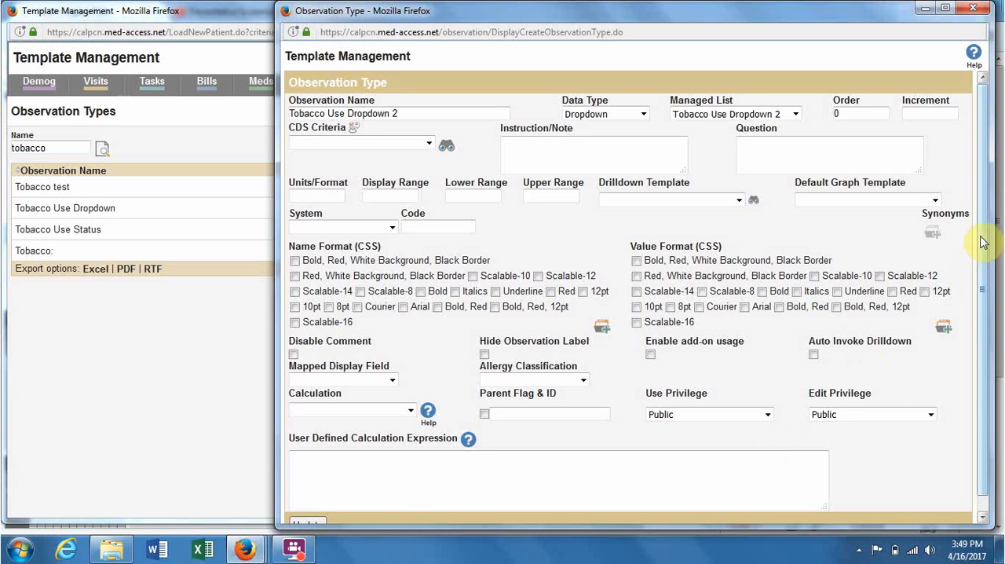
scroll(down, 3)
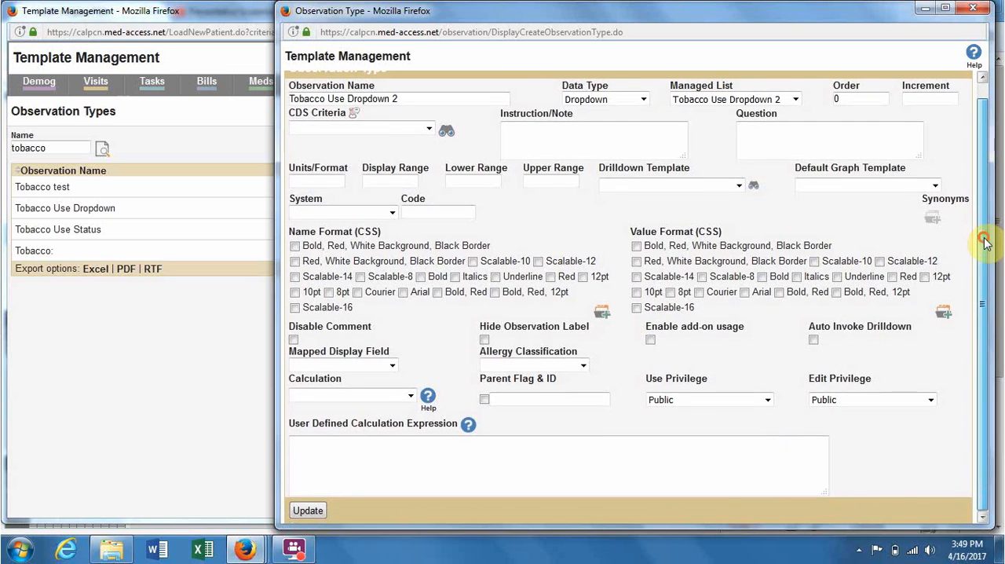
click(307, 509)
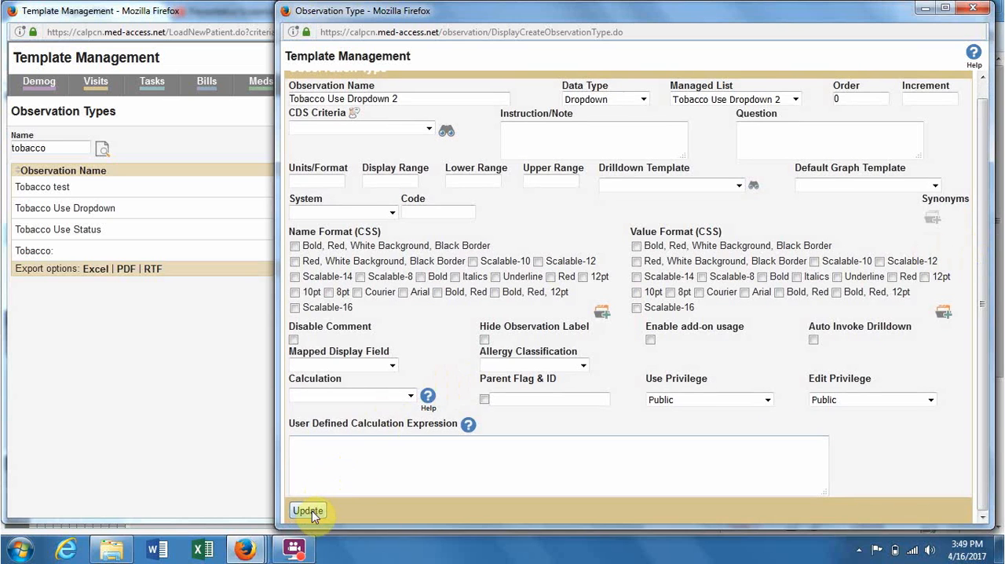
click(306, 509)
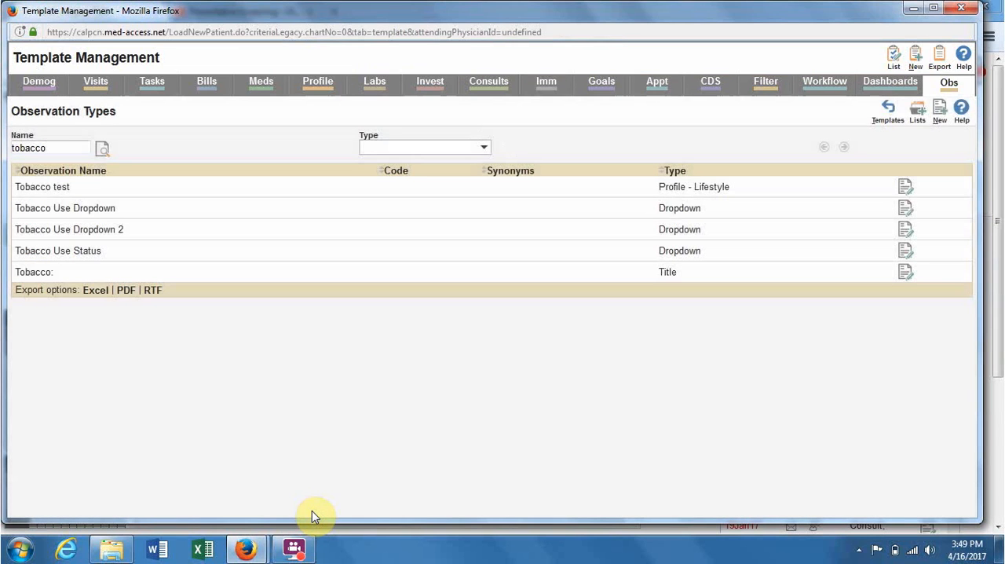
mouse_move(933, 156)
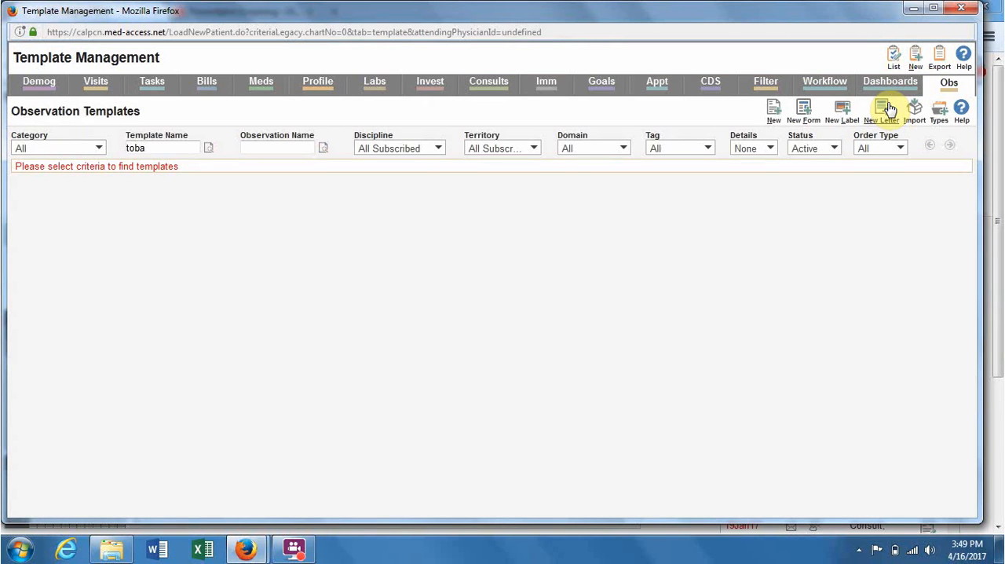
mouse_move(584, 140)
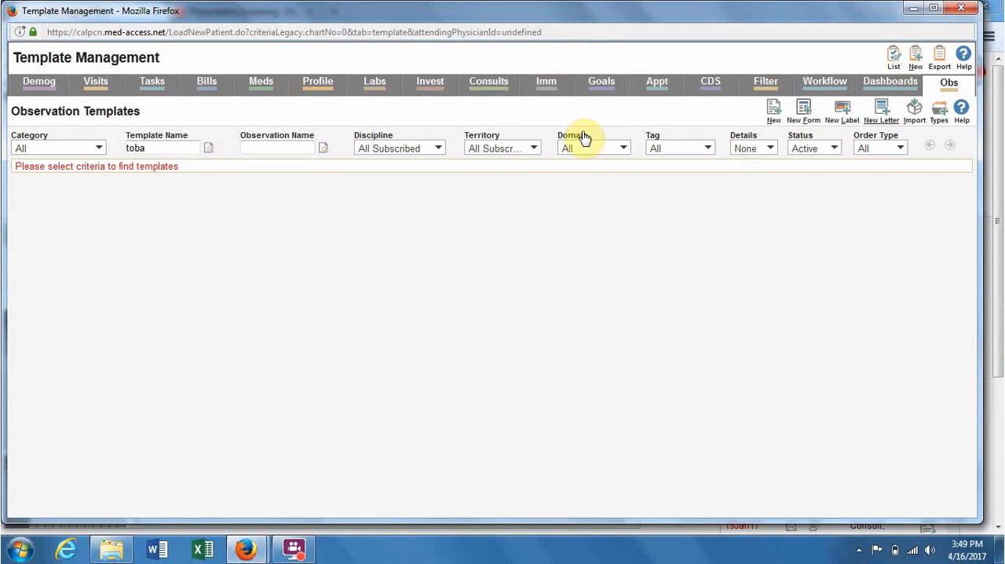
- Close Template Management and return to the provider daysheet home page
click(163, 147)
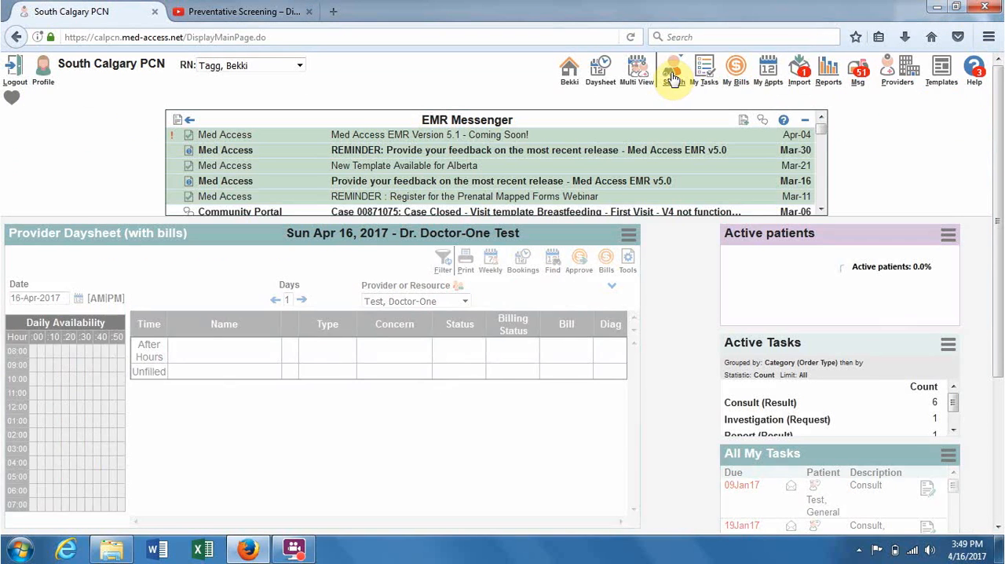
- Open General Test's chart from recent patients and show the Visits tab
click(669, 66)
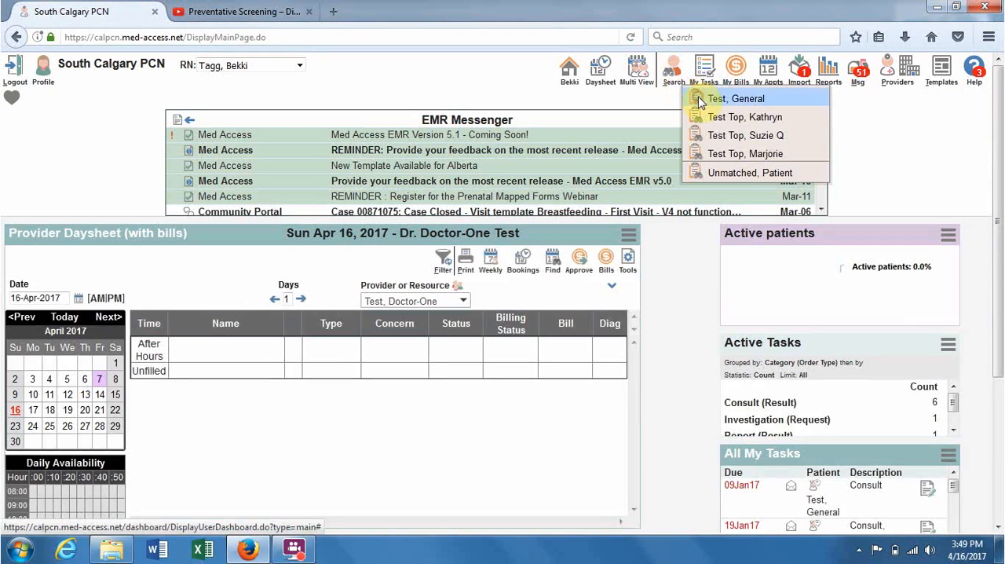
click(741, 97)
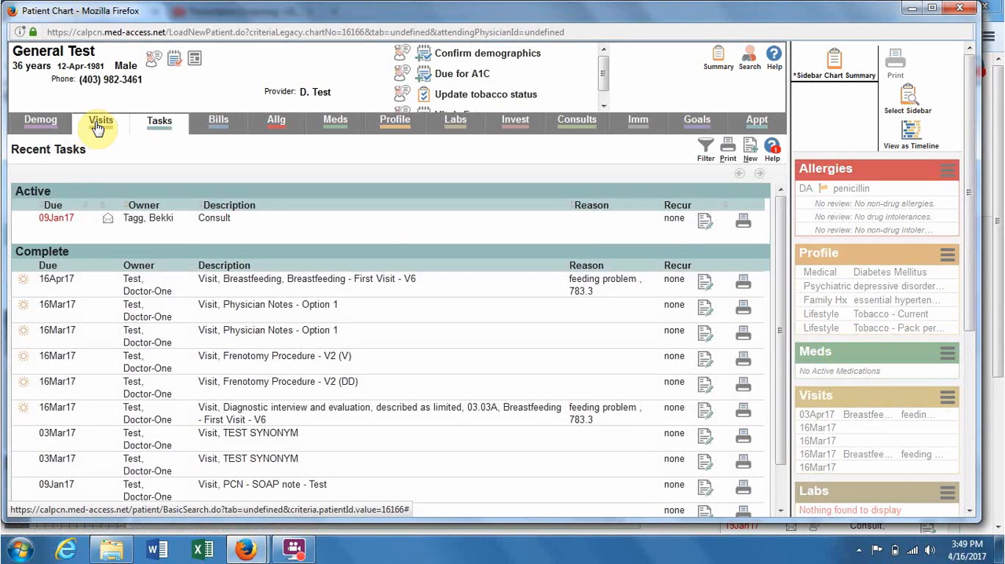
click(101, 119)
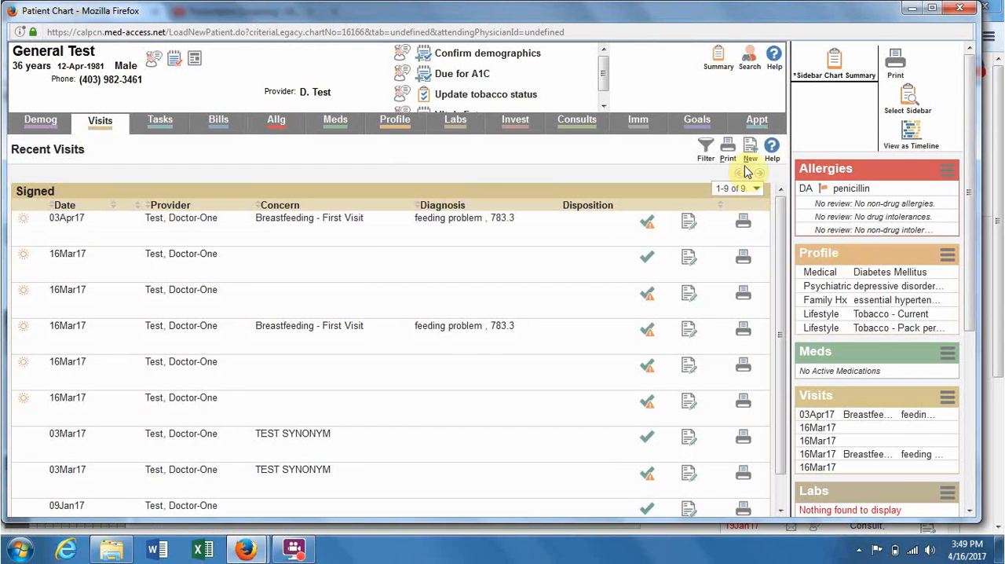
- Start a new visit and pick the Breastfeeding First Visit template
click(751, 150)
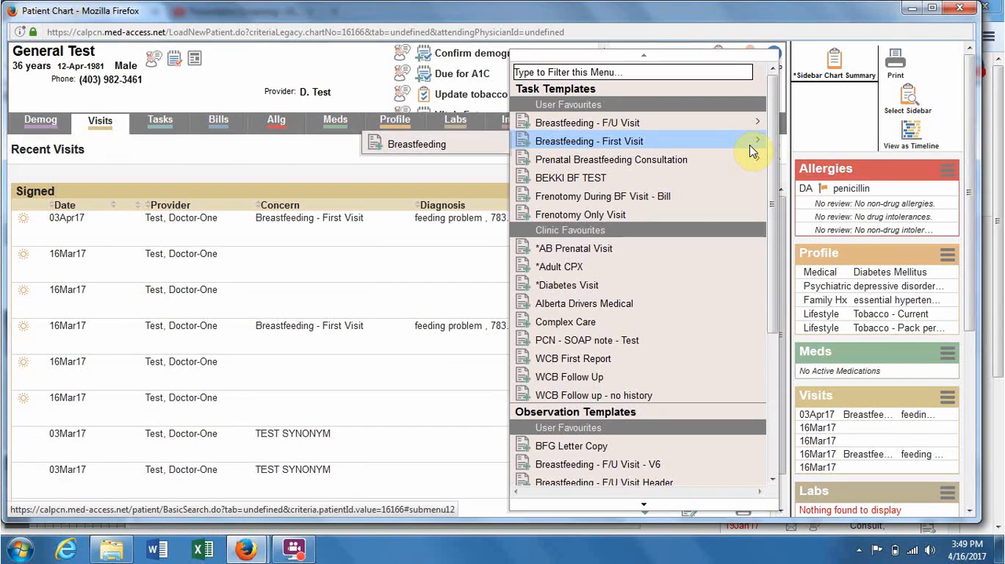
click(589, 142)
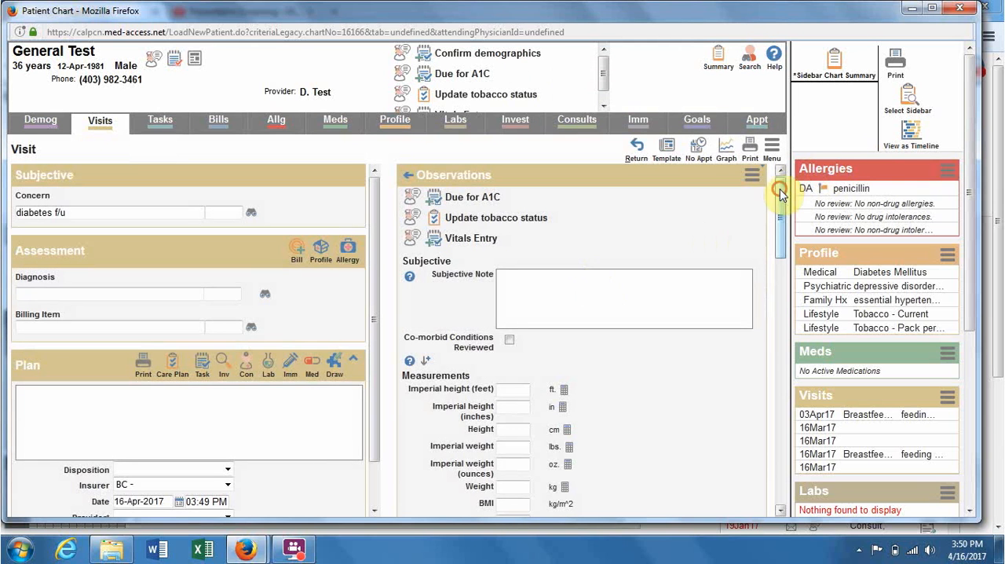
- Scroll the Observations panel down through measurements to the Diabetic Labs section
scroll(down, 3)
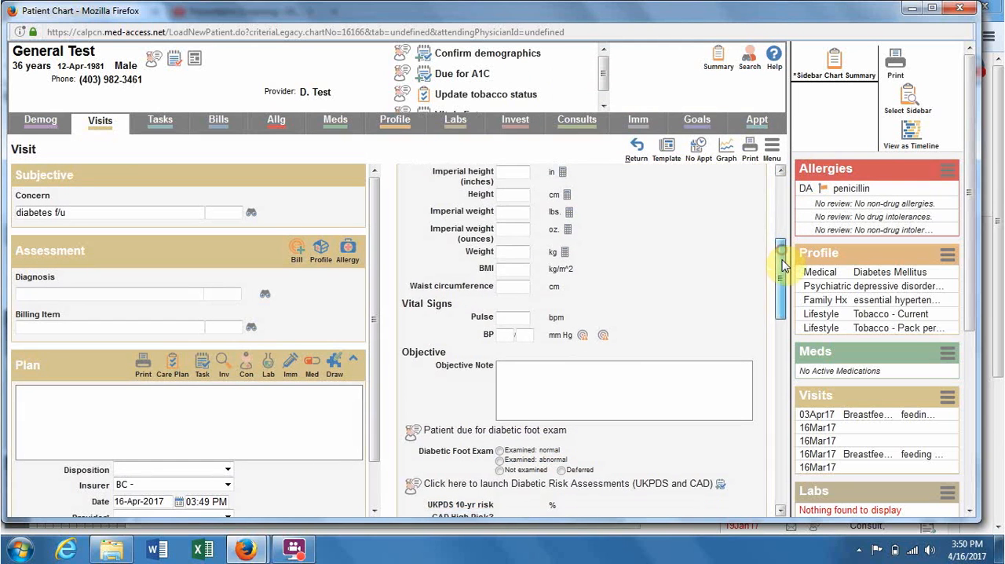
scroll(down, 3)
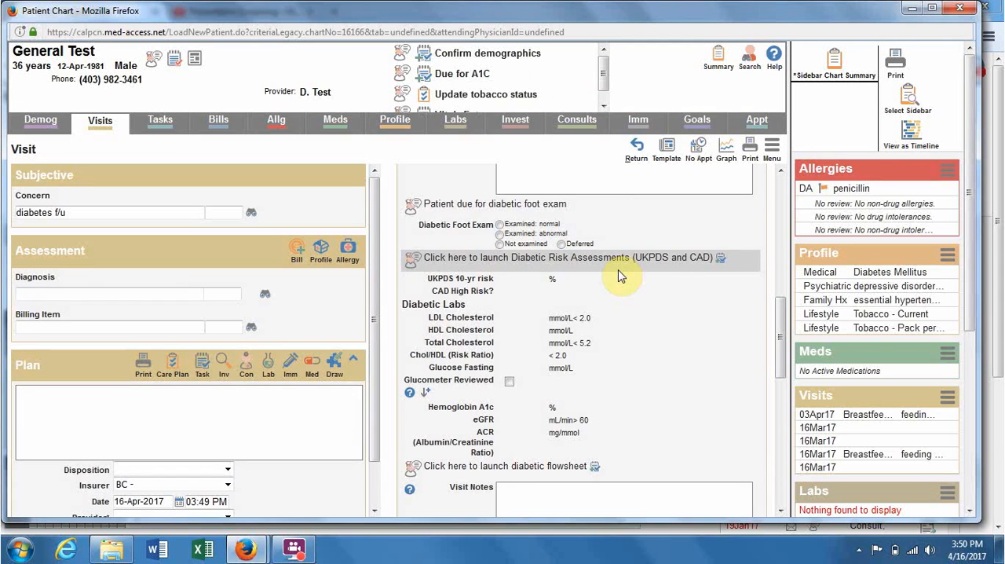
mouse_move(716, 305)
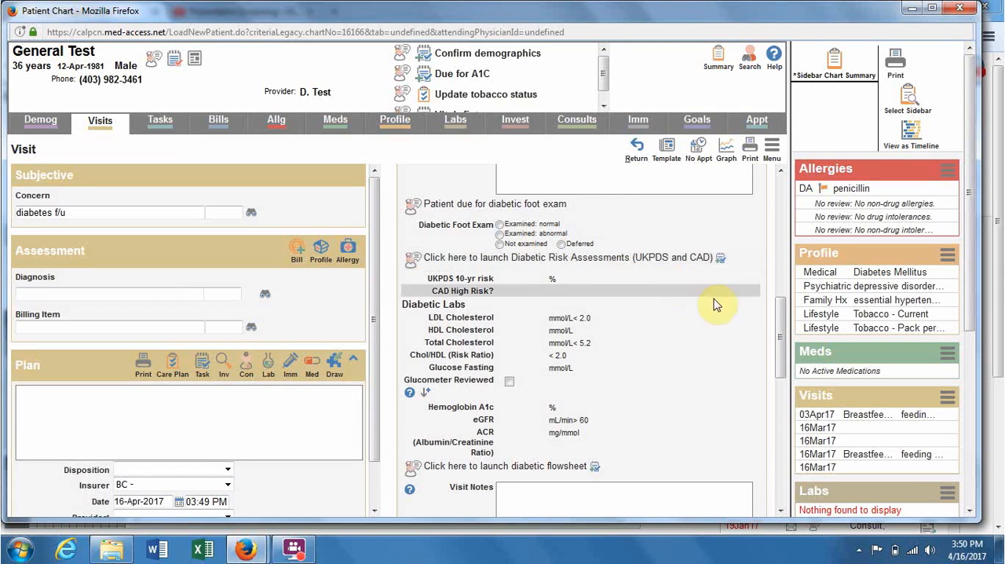
mouse_move(782, 340)
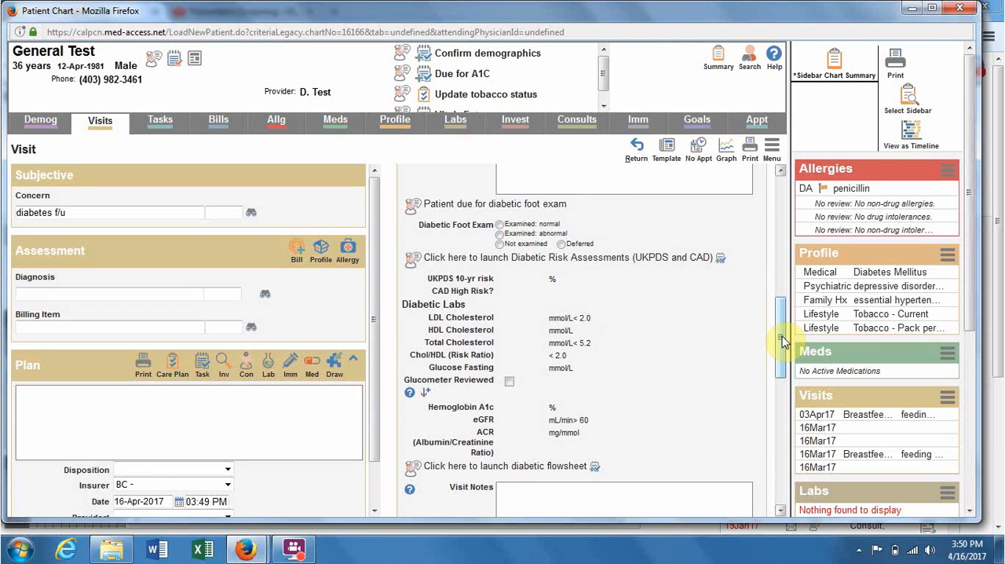